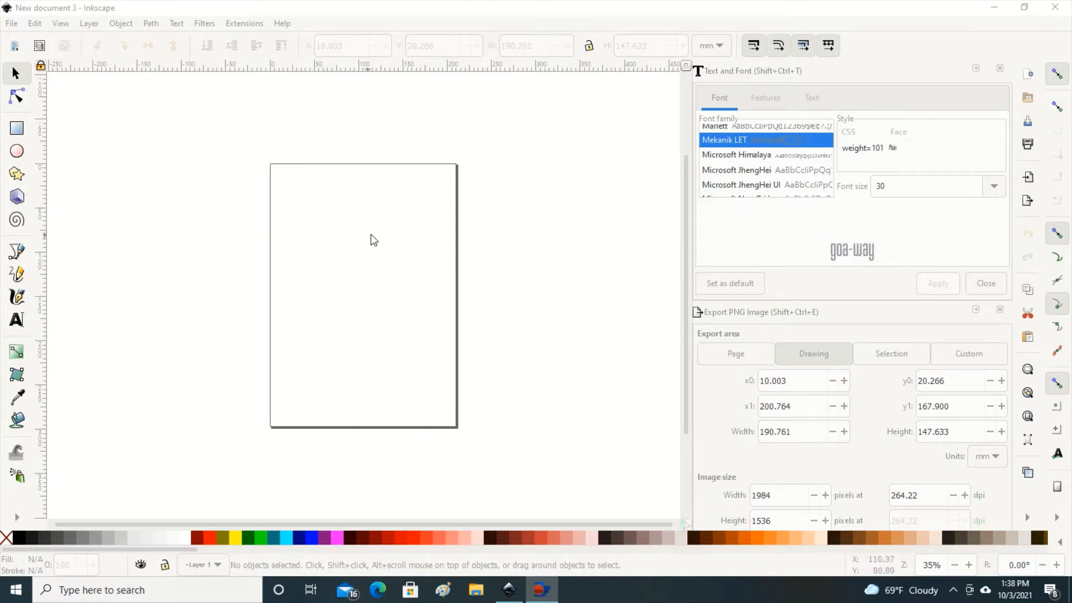
mouse_move(292, 184)
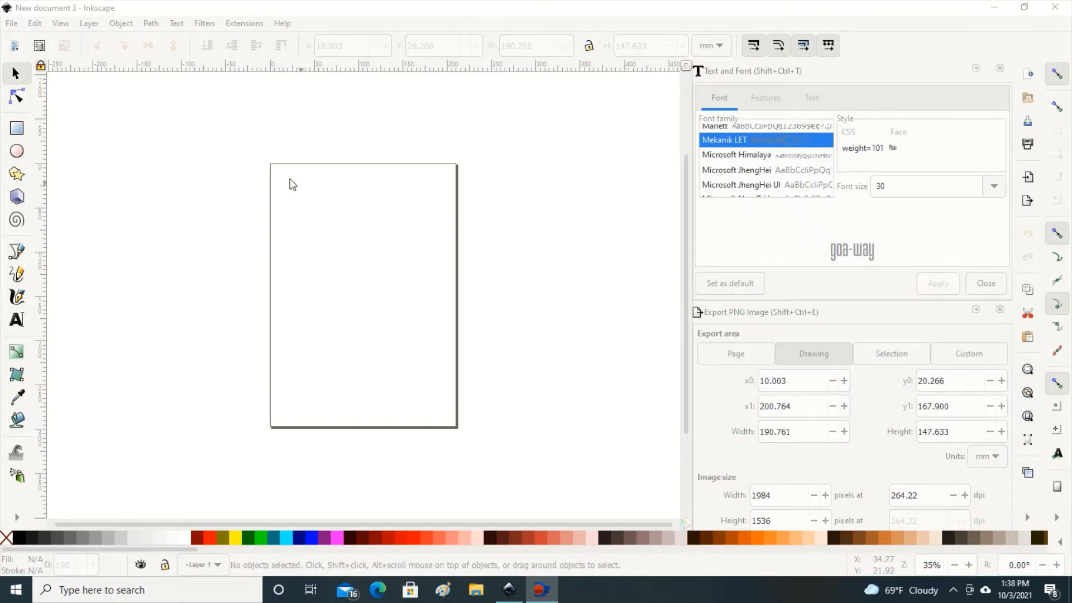
mouse_move(438, 190)
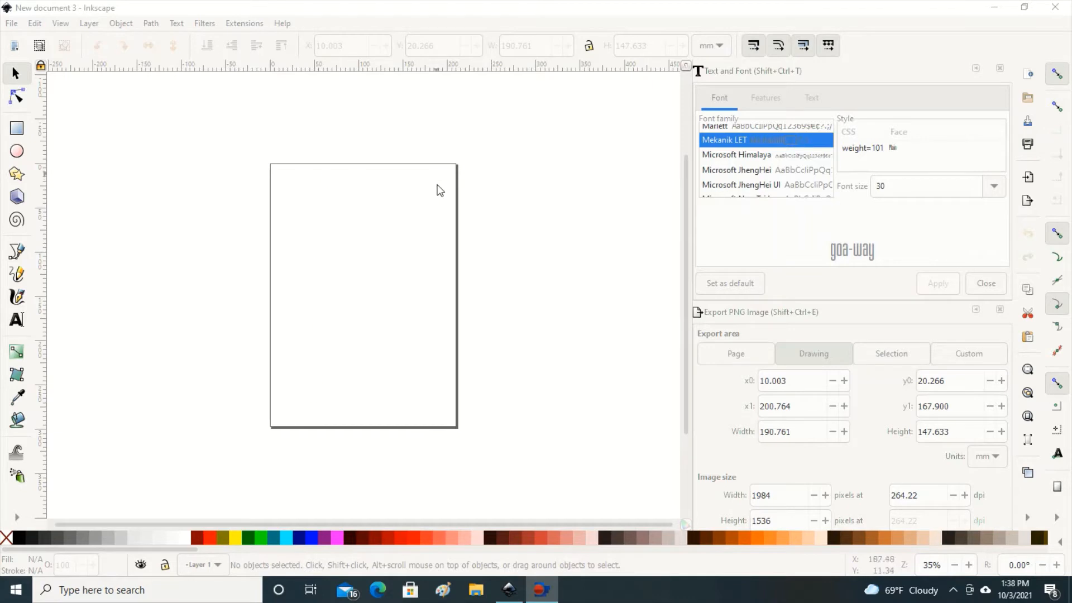
mouse_move(711, 38)
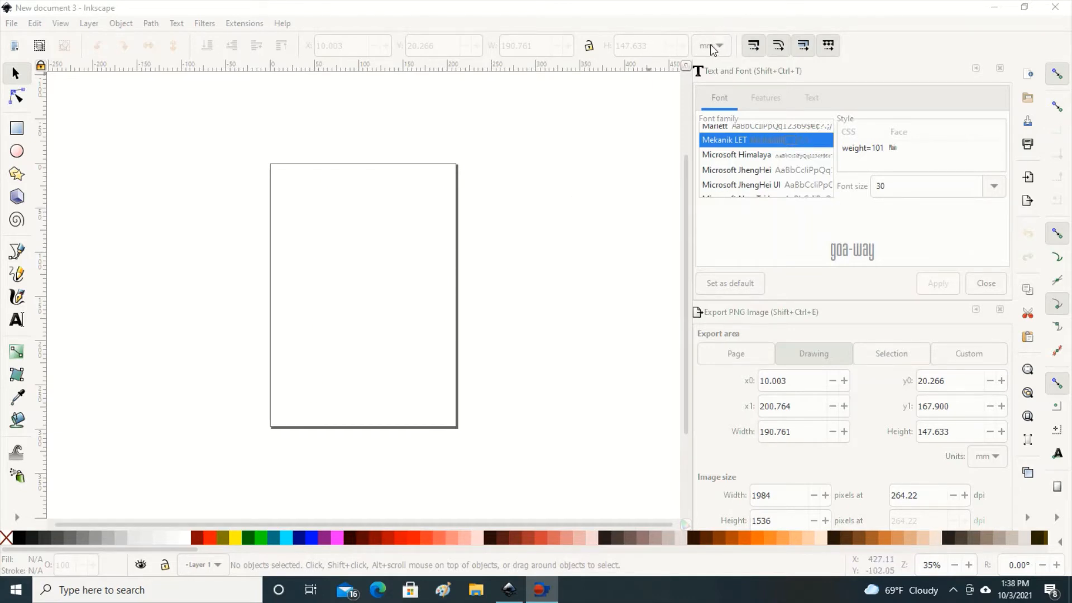
Switch the measurement units from millimetres to inches.
click(718, 46)
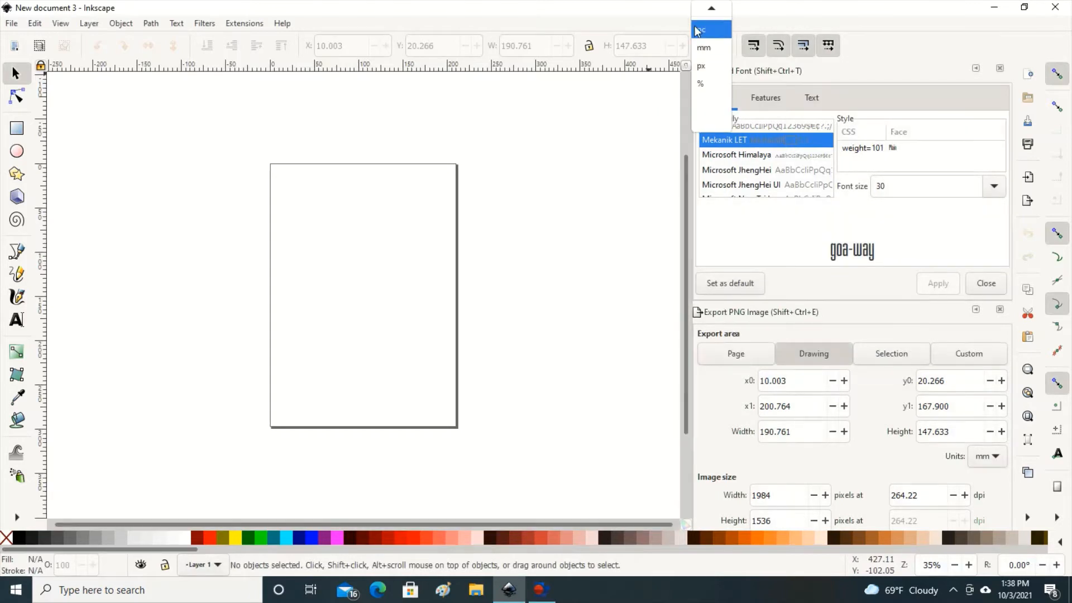
click(699, 30)
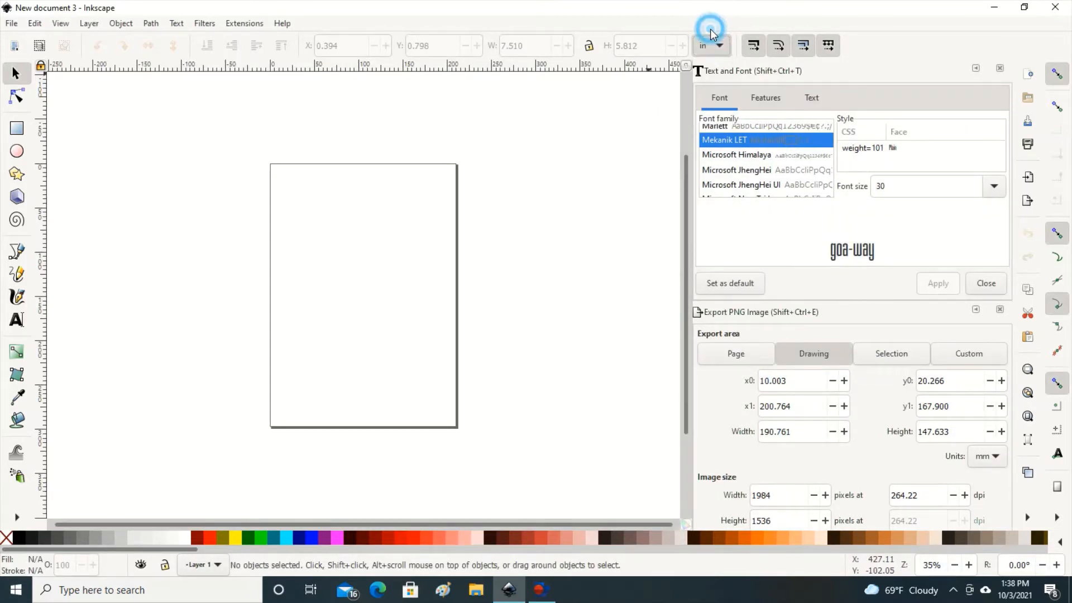
mouse_move(329, 491)
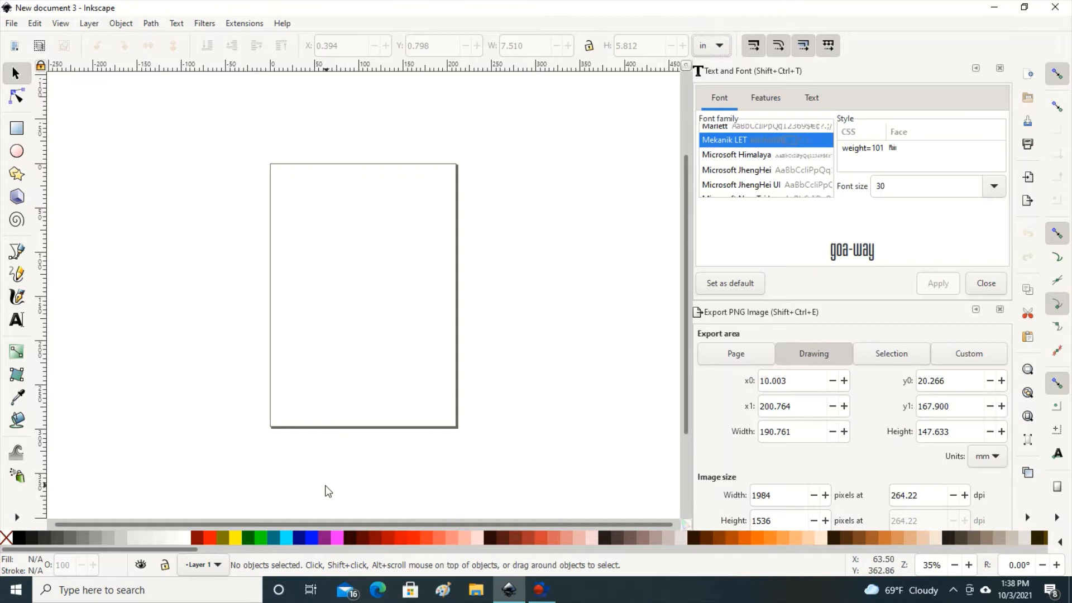
mouse_move(290, 454)
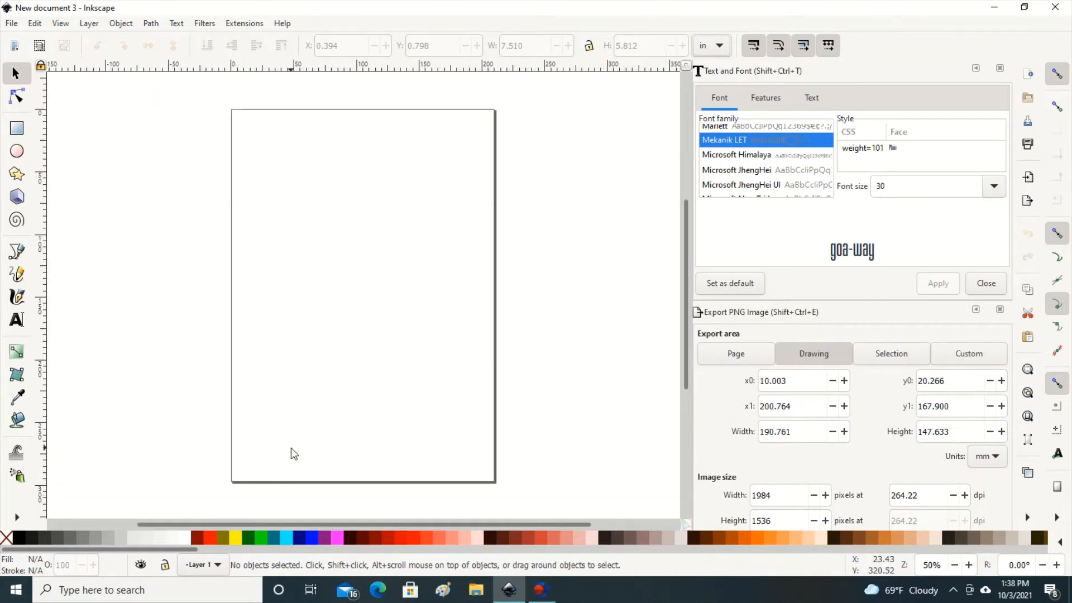
mouse_move(291, 192)
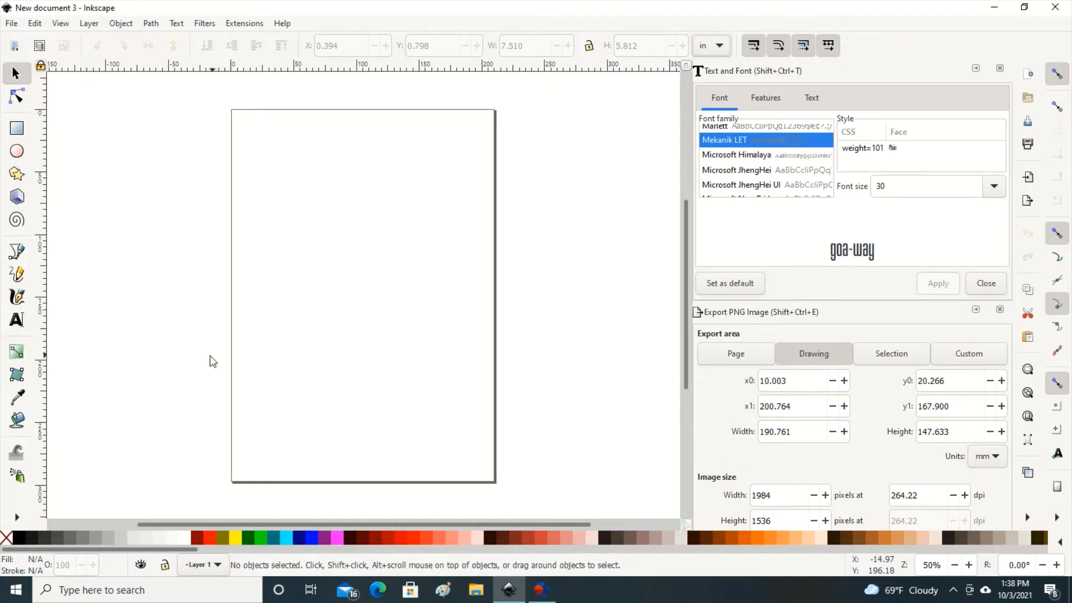
mouse_move(30, 296)
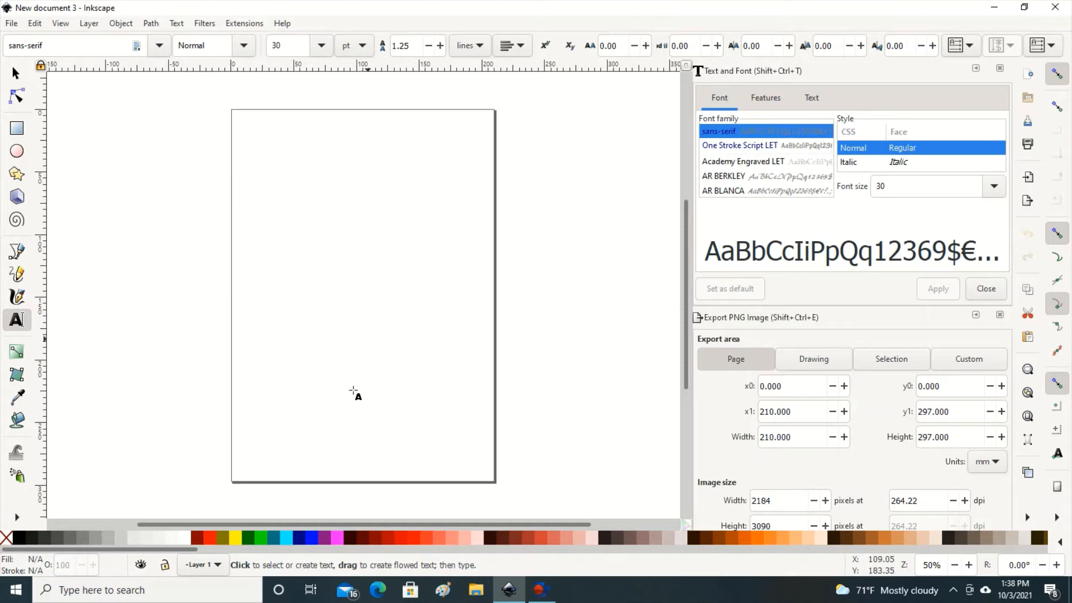
mouse_move(271, 183)
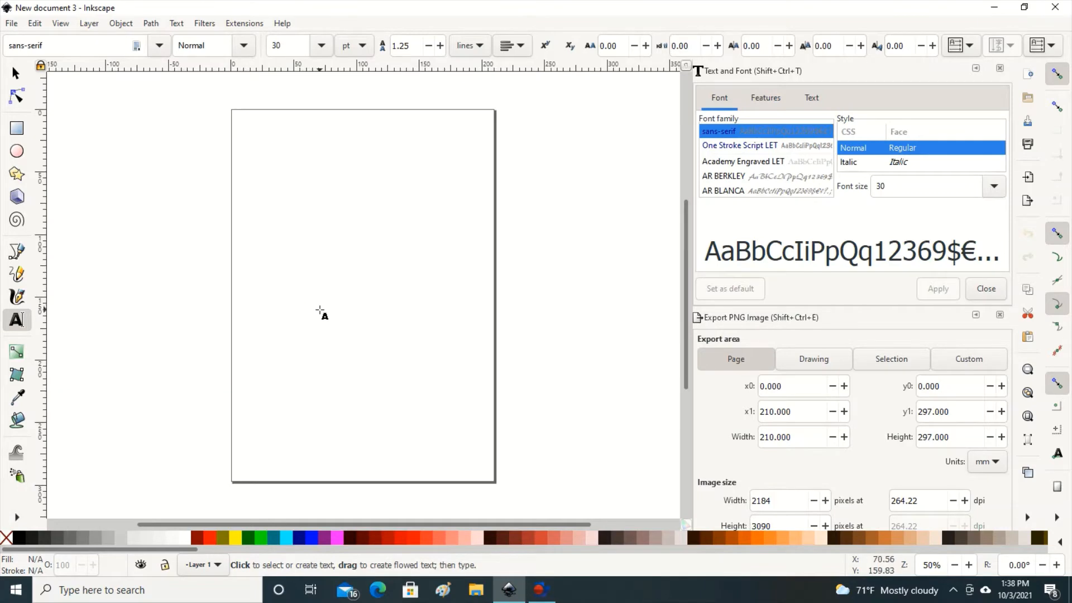
Type 'GOA-WAY' as a text line near the page's top left.
click(273, 151)
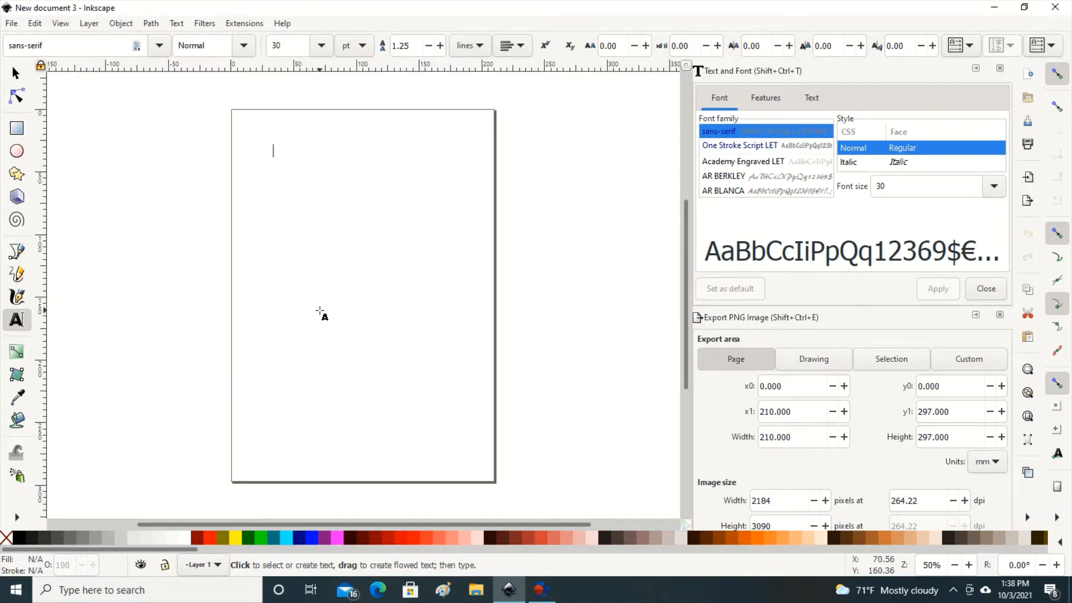
text(G)
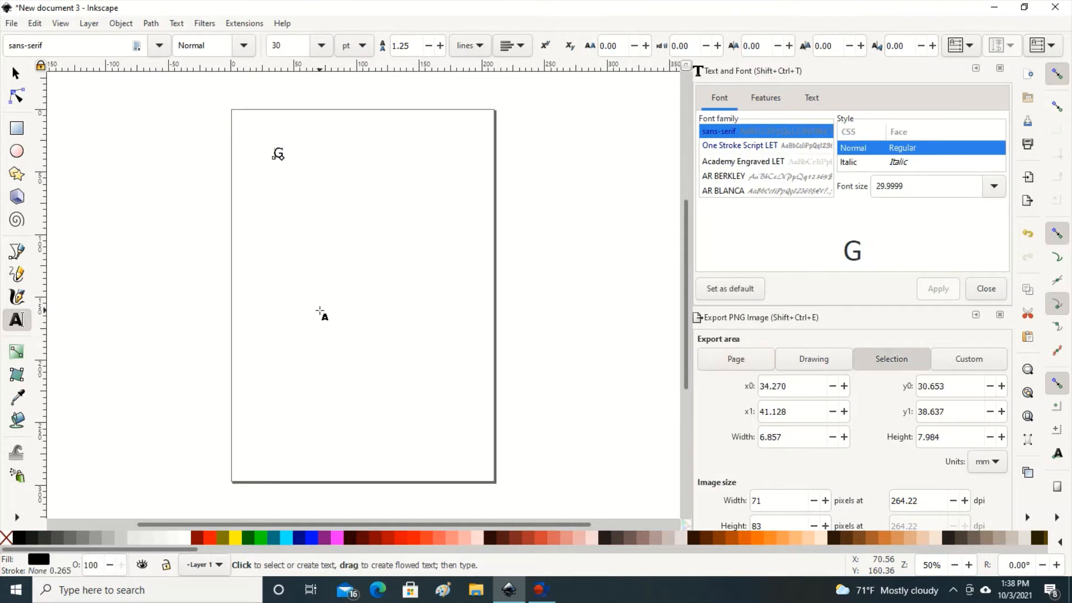
text(OA)
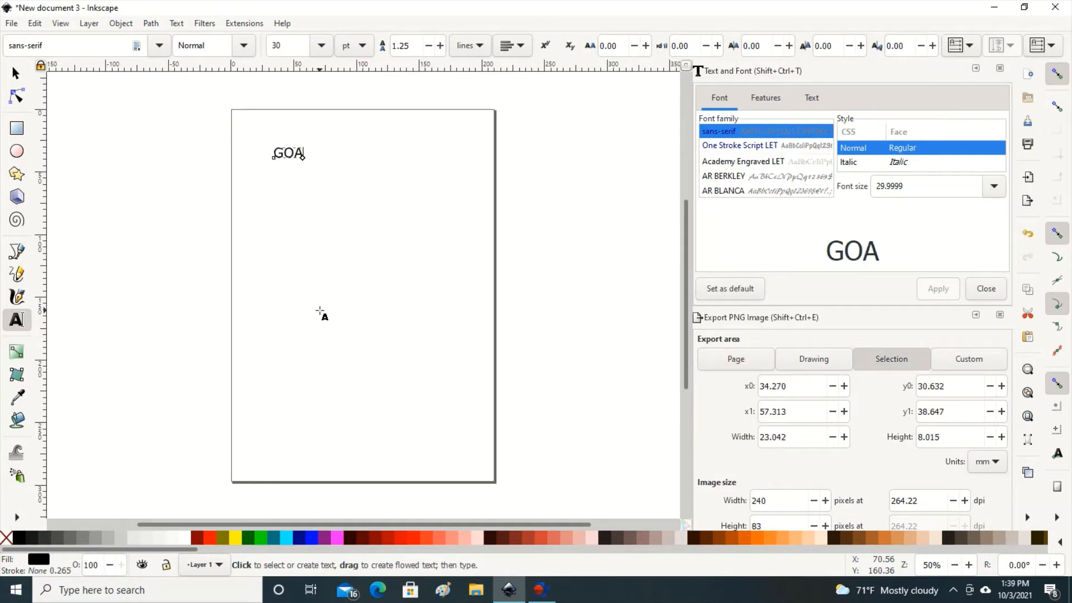
text(-WAY)
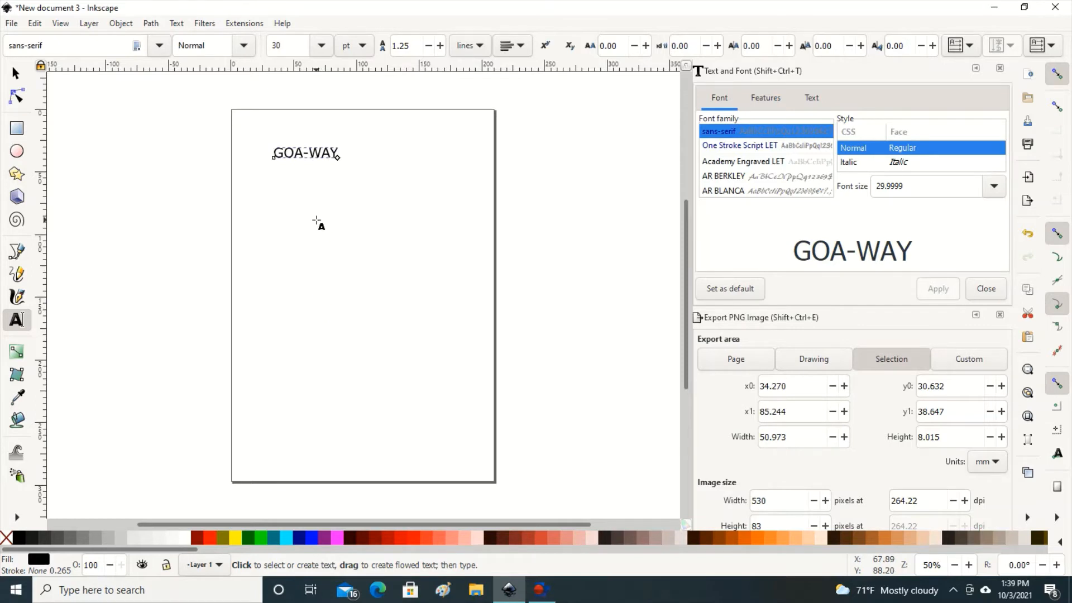
mouse_move(321, 207)
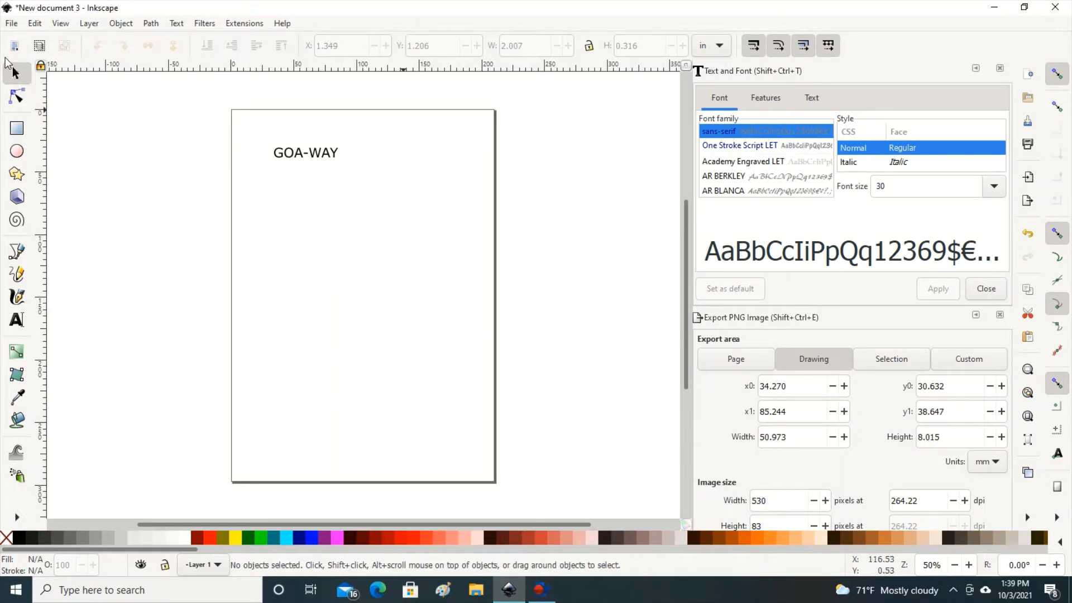
mouse_move(16, 74)
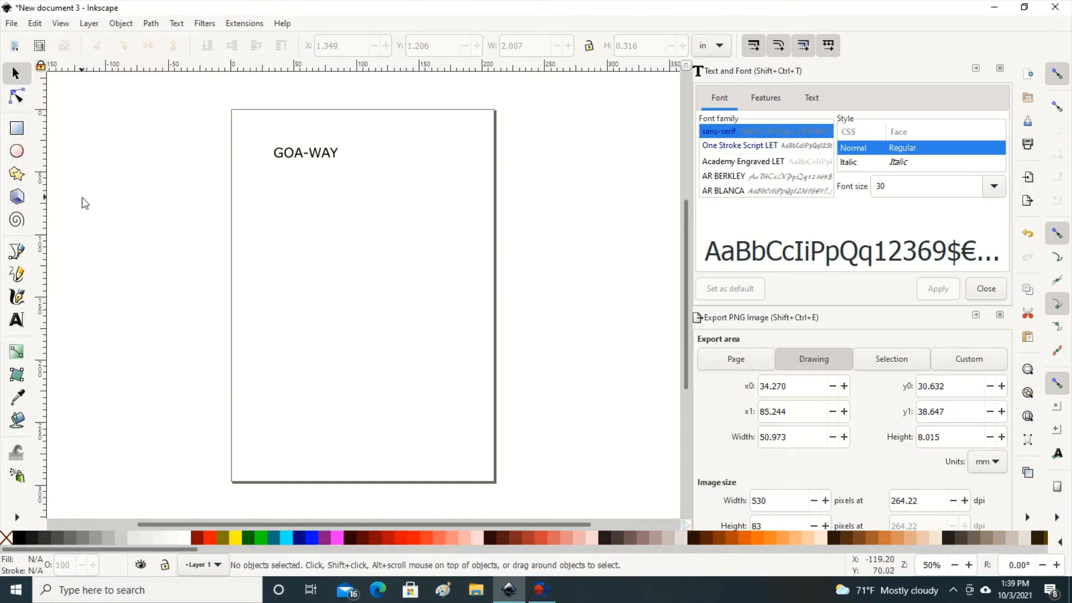
mouse_move(205, 159)
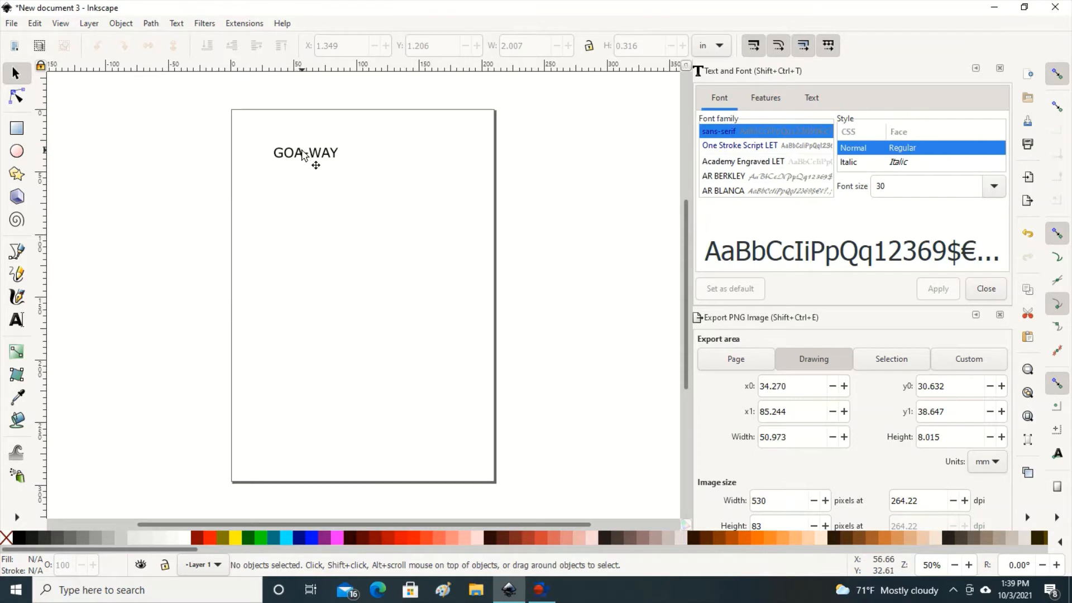
Scale GOA-WAY up into tall, wide lettering across the page's upper width.
click(305, 153)
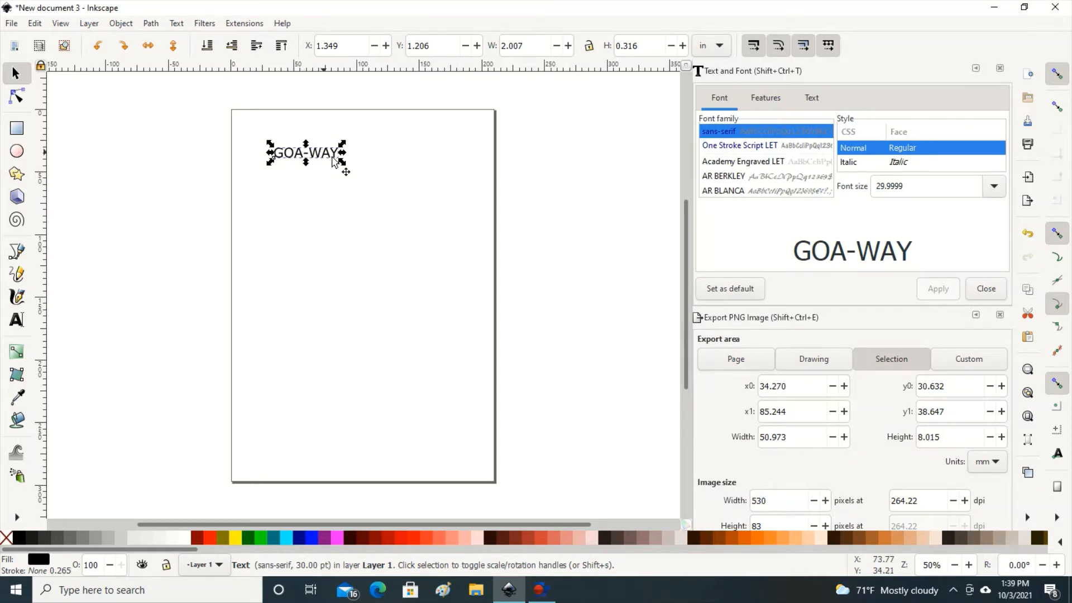
drag(343, 140, 372, 206)
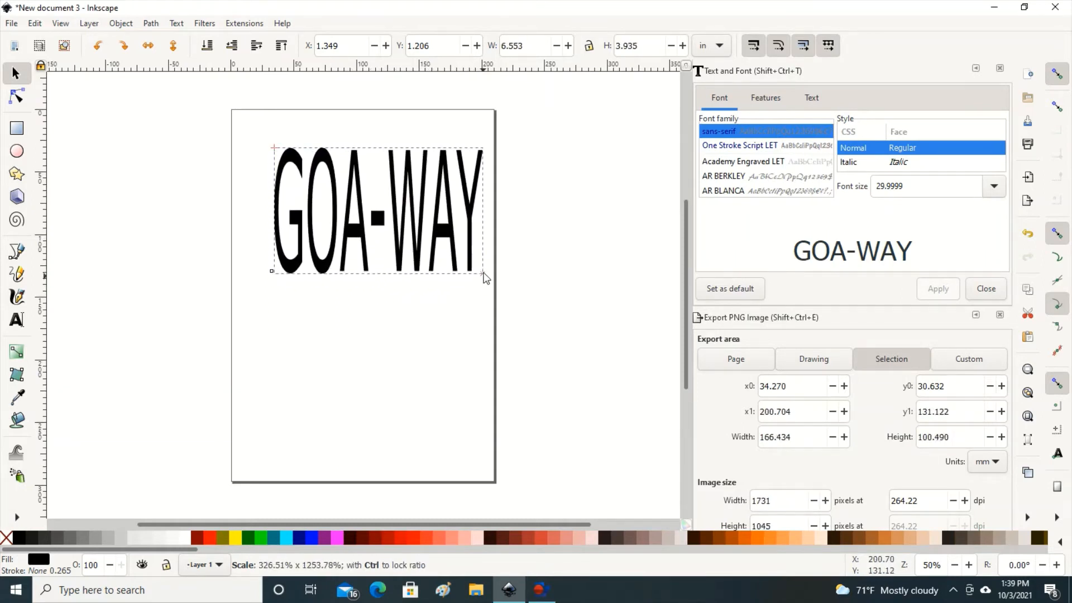
drag(482, 270, 482, 284)
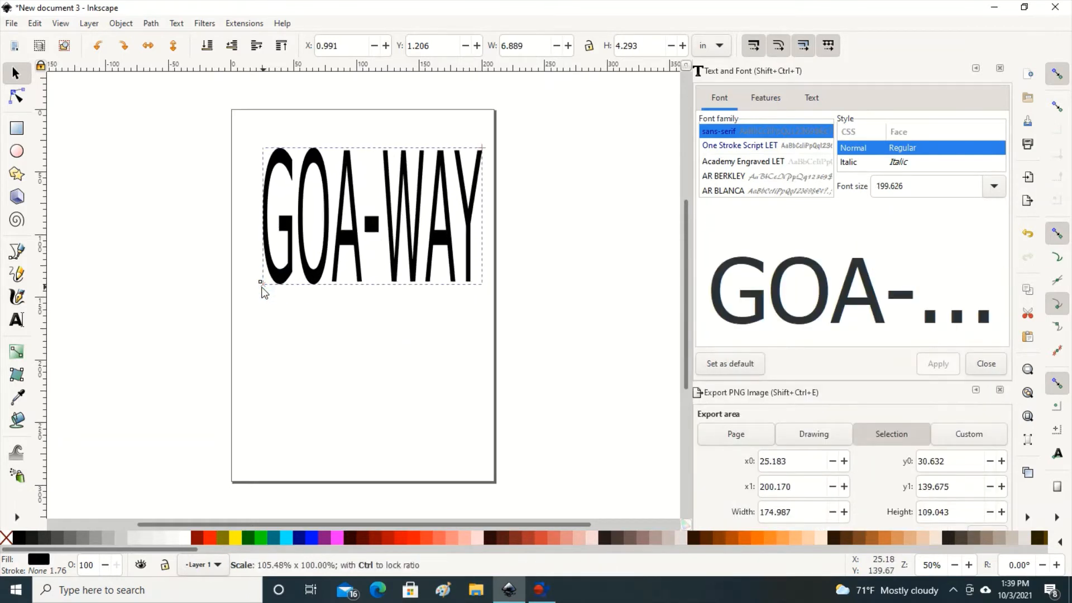
click(366, 216)
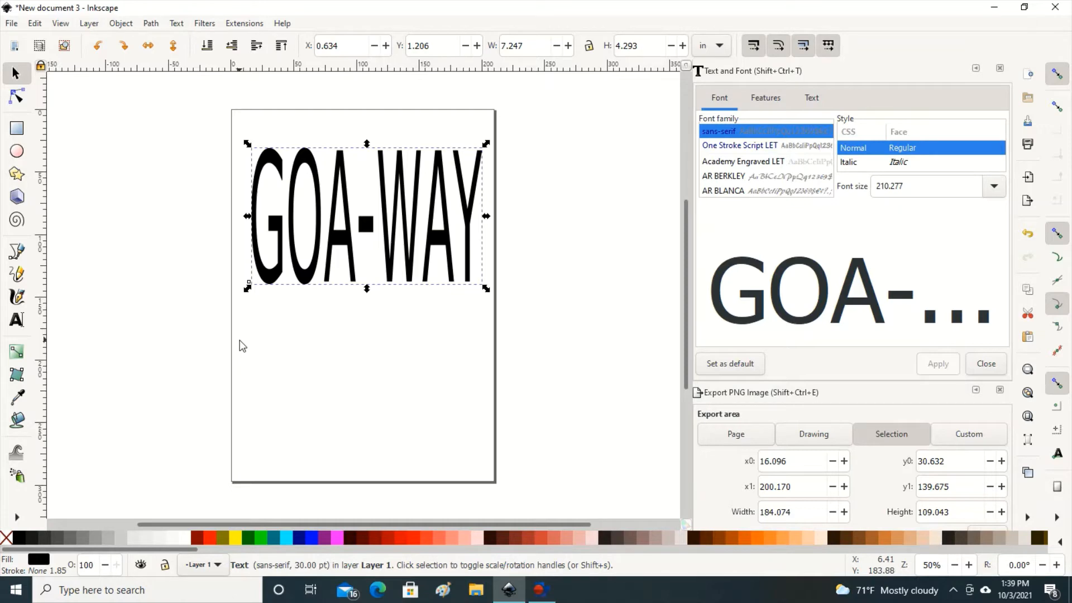
mouse_move(277, 318)
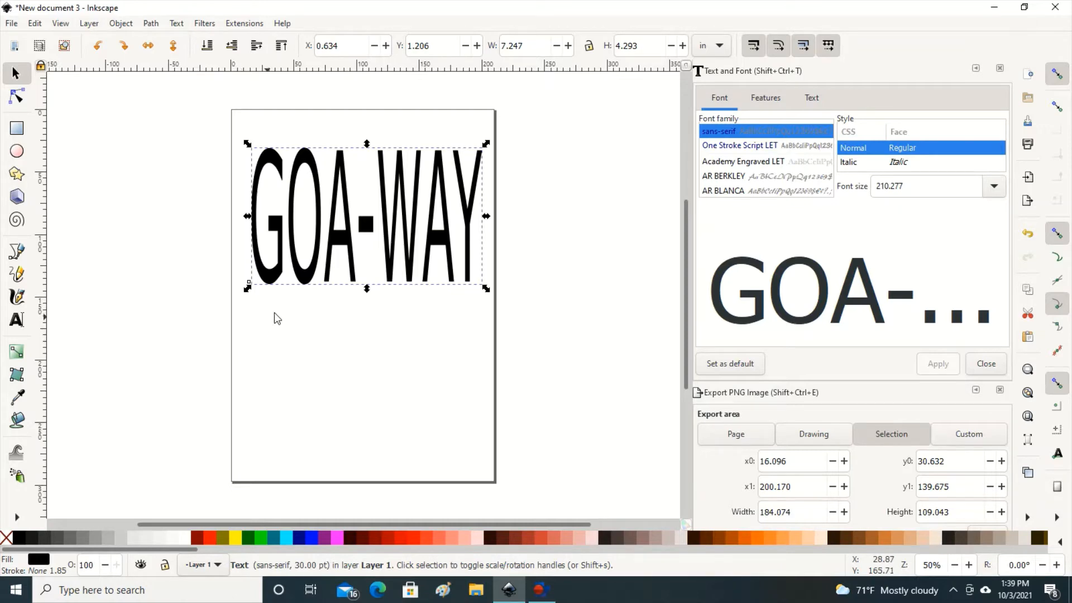
mouse_move(753, 158)
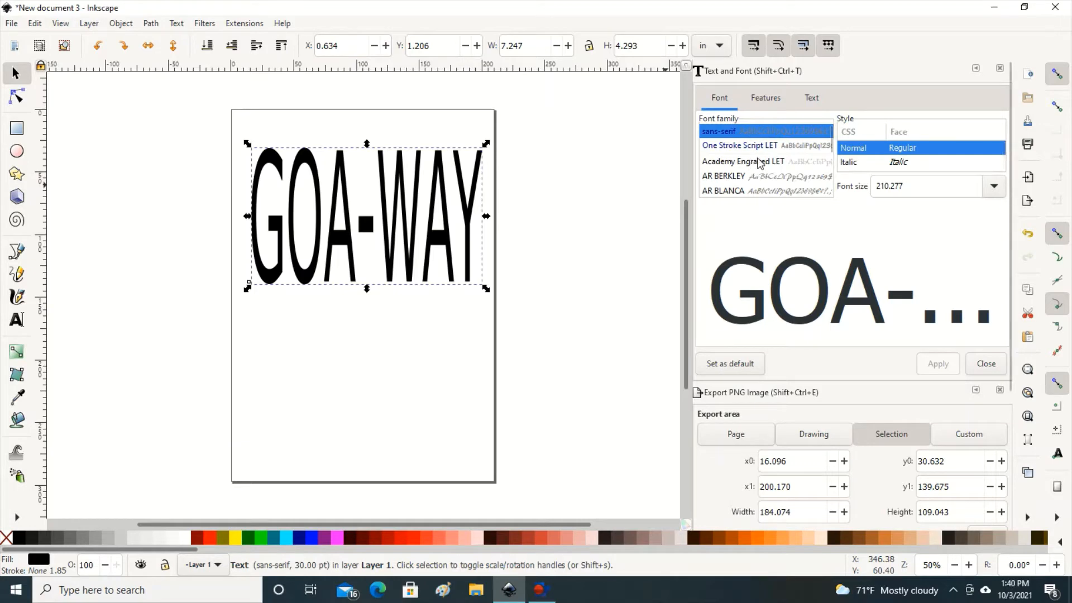
Apply the One Stroke Script LET font family to the GOA-WAY text.
scroll(down, 3)
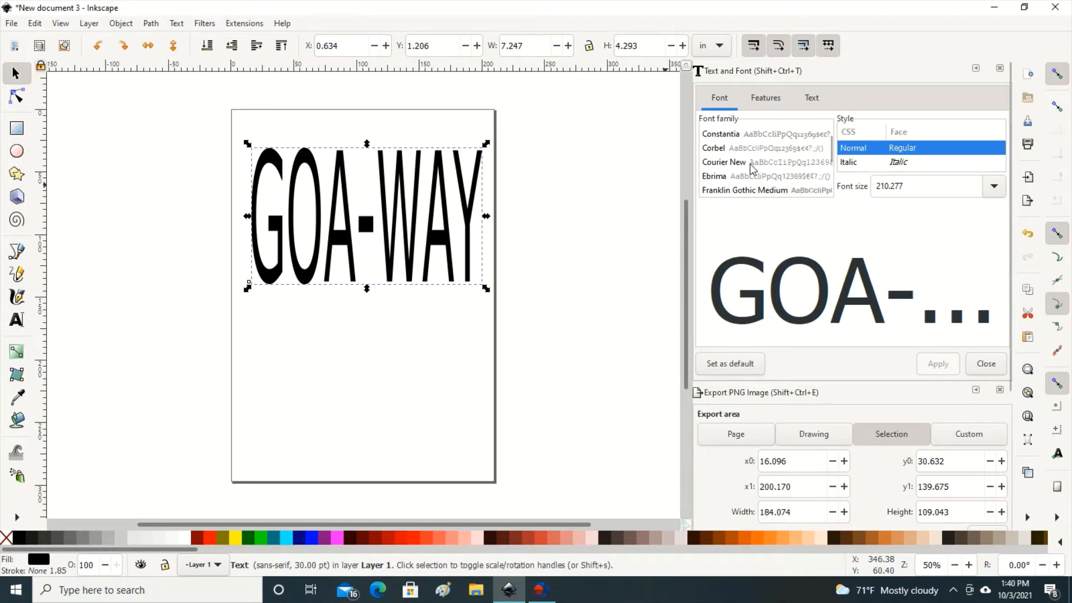
scroll(down, 3)
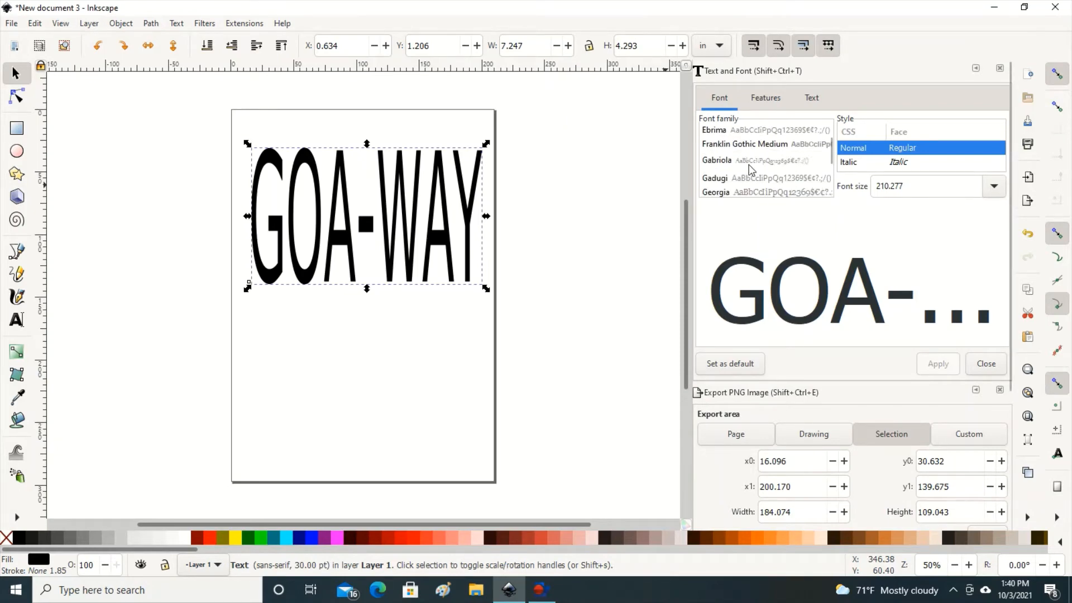
scroll(down, 3)
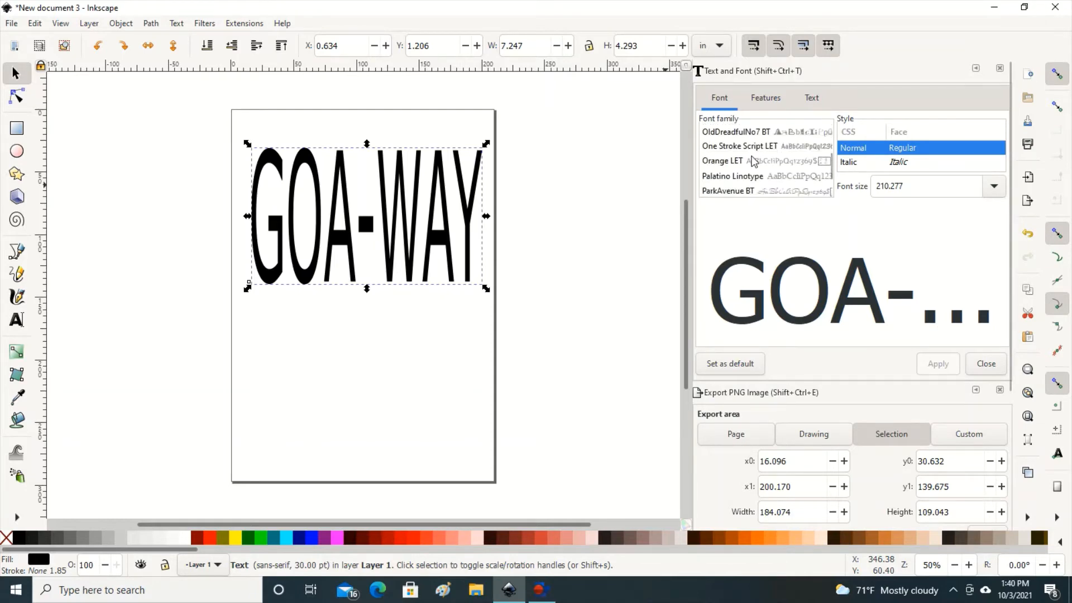
scroll(down, 3)
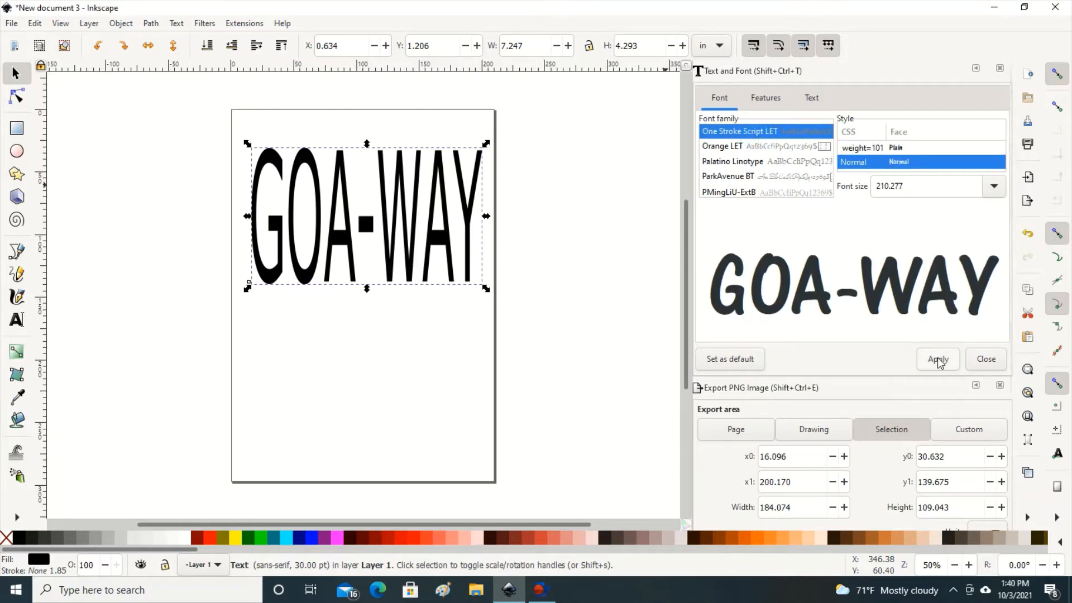
click(938, 359)
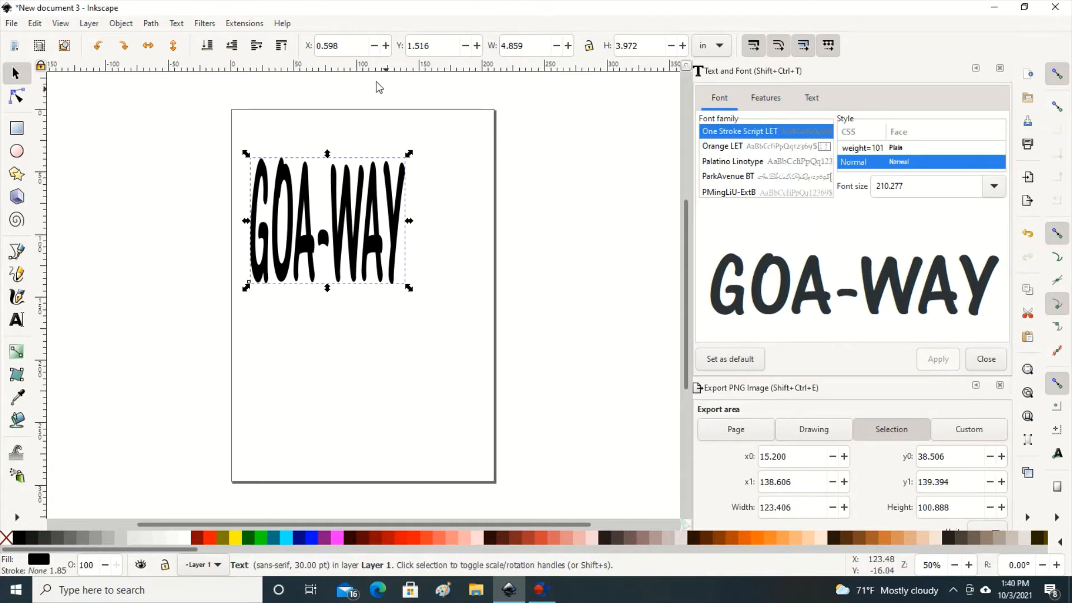
mouse_move(399, 219)
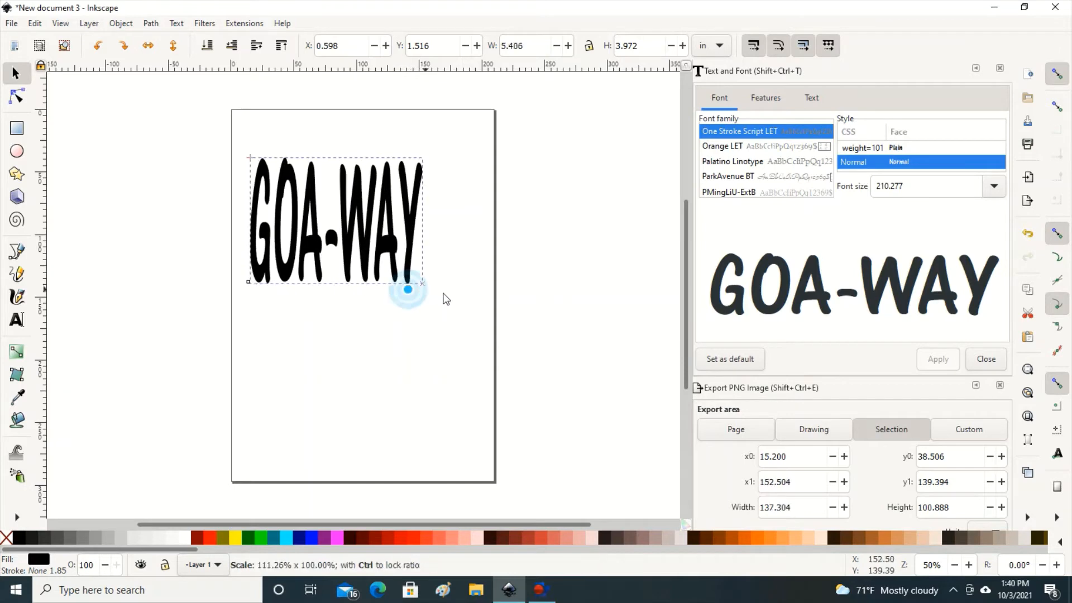
drag(423, 281, 481, 293)
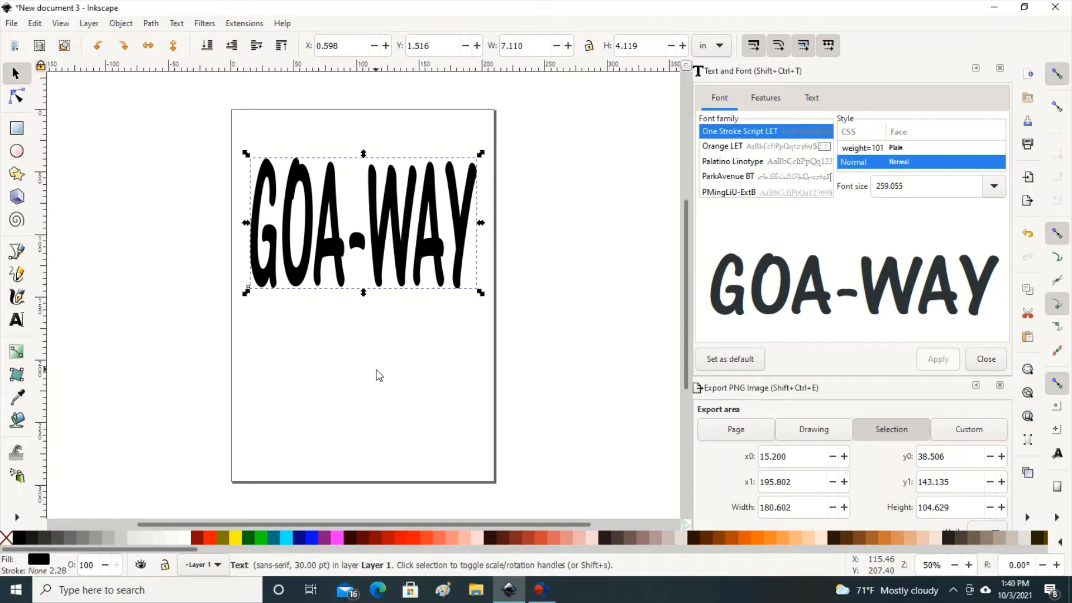
mouse_move(374, 374)
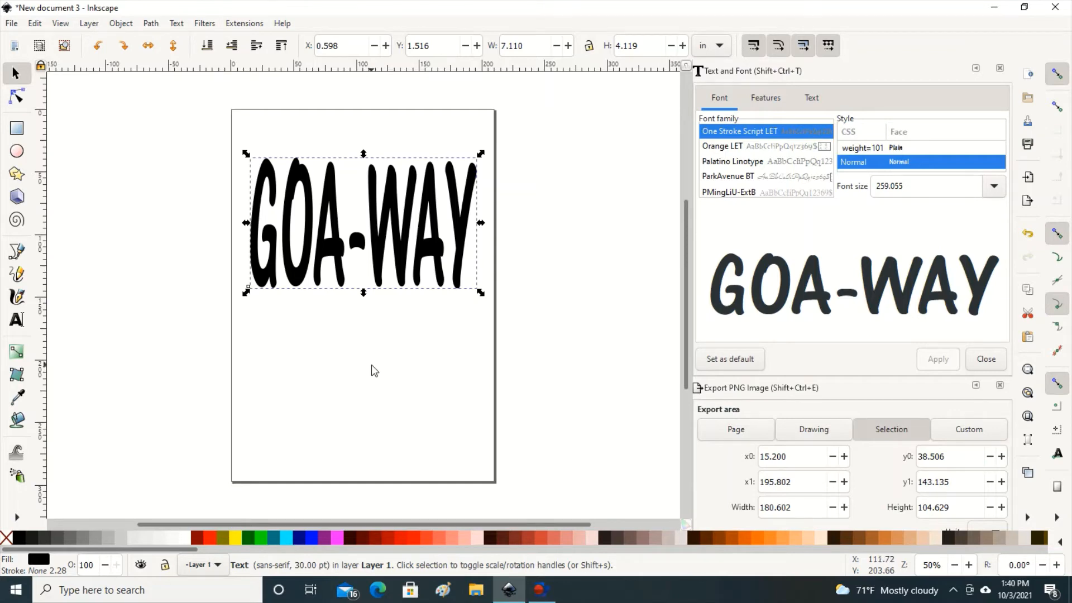
mouse_move(369, 360)
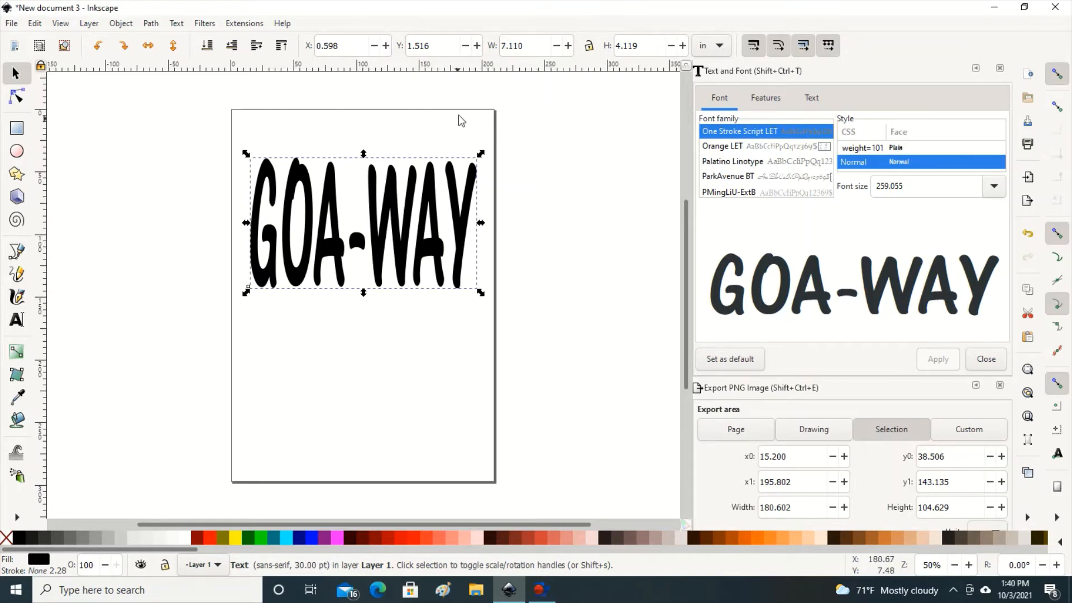
mouse_move(523, 46)
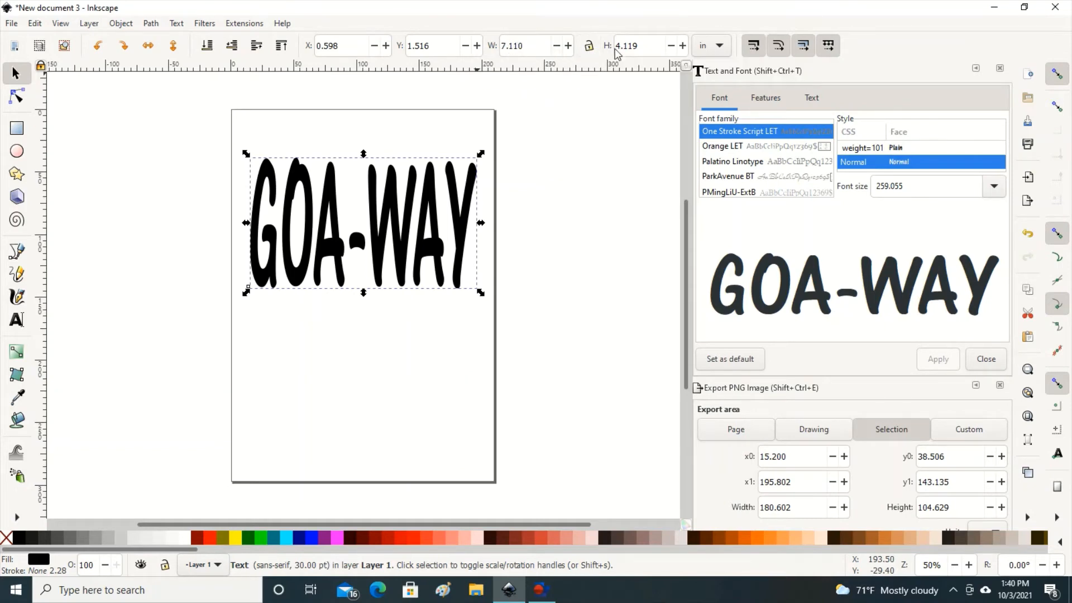
mouse_move(629, 46)
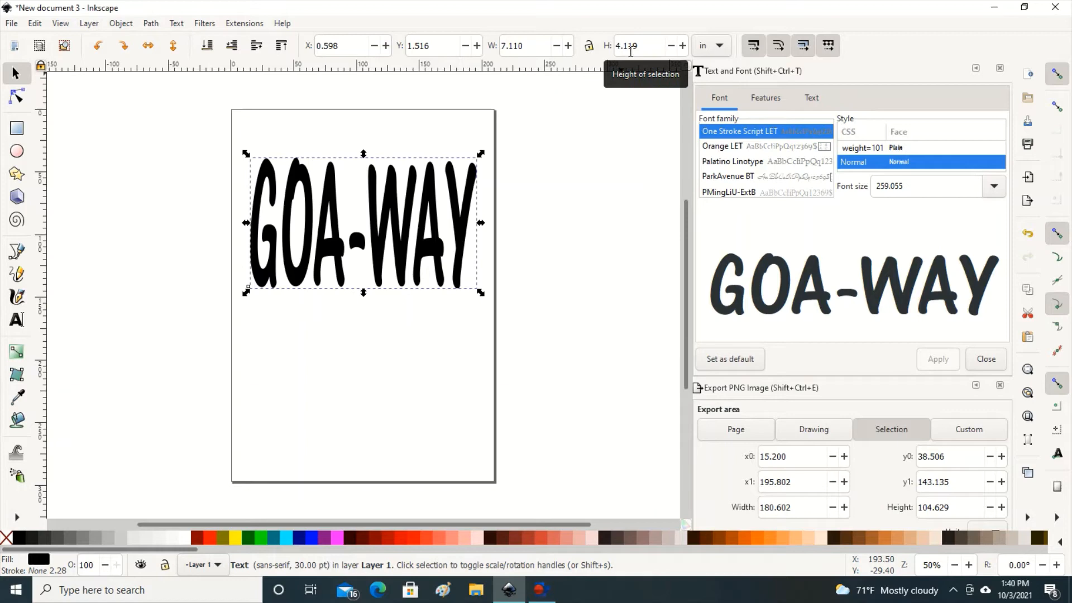
mouse_move(329, 314)
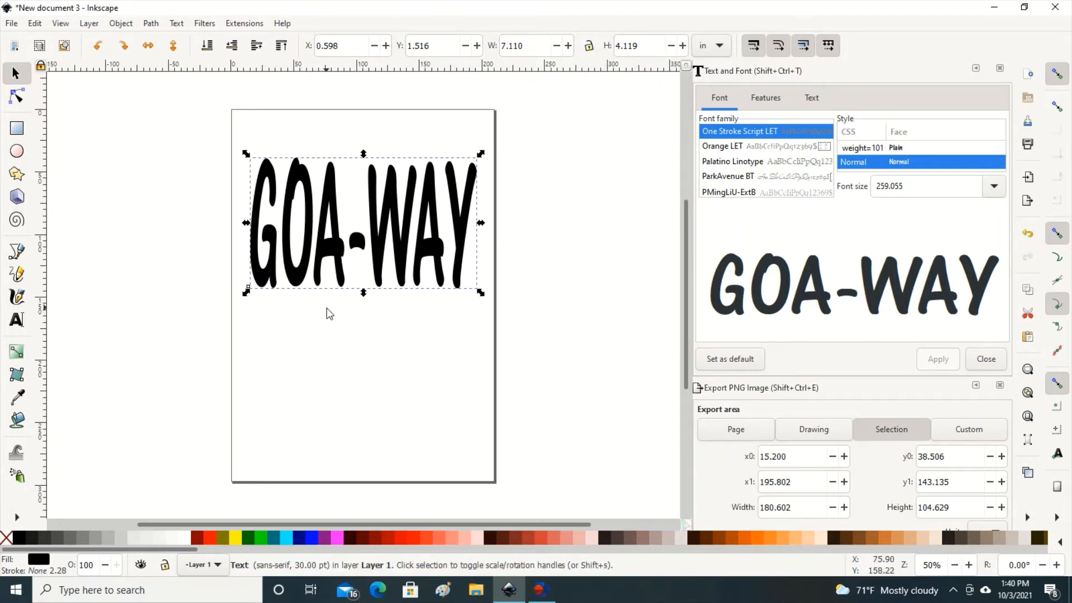
mouse_move(239, 263)
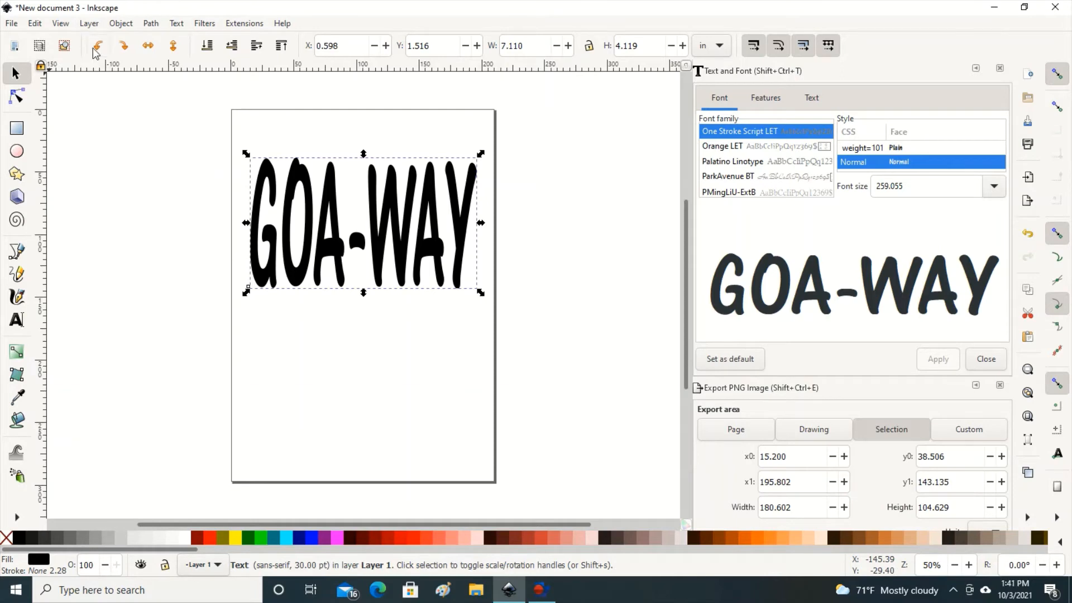
Rotate GOA-WAY 90° counterclockwise and stretch it down the page height.
click(97, 46)
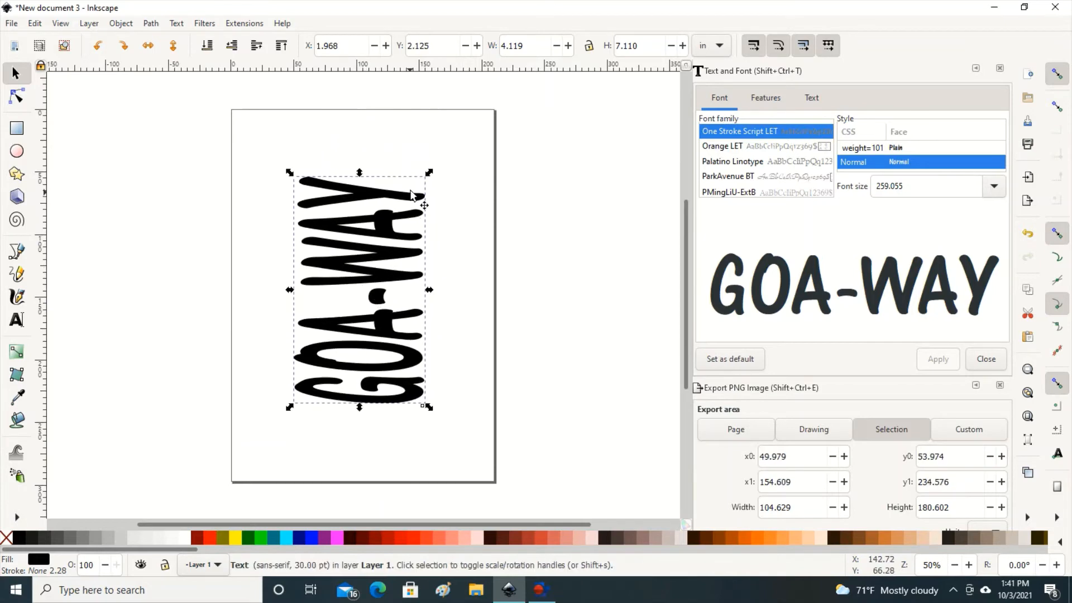
drag(429, 173, 433, 146)
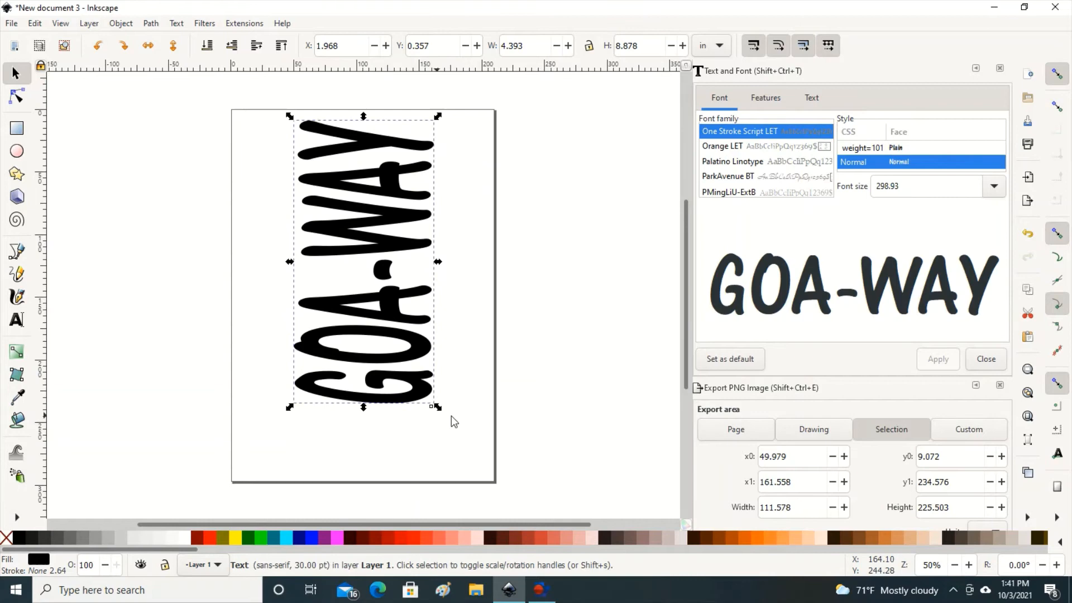
drag(437, 407, 433, 465)
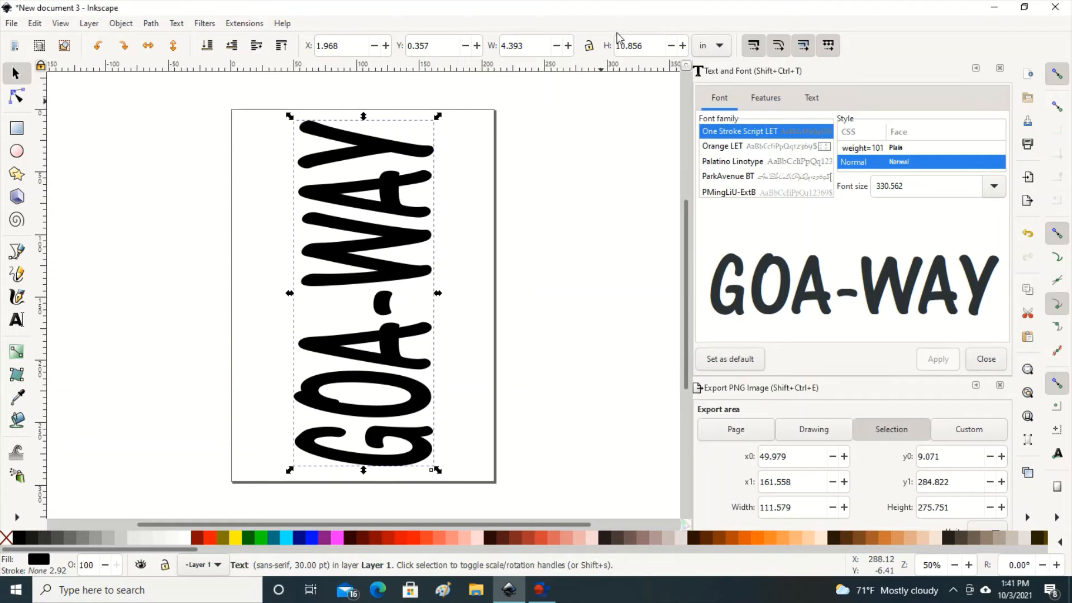
mouse_move(610, 100)
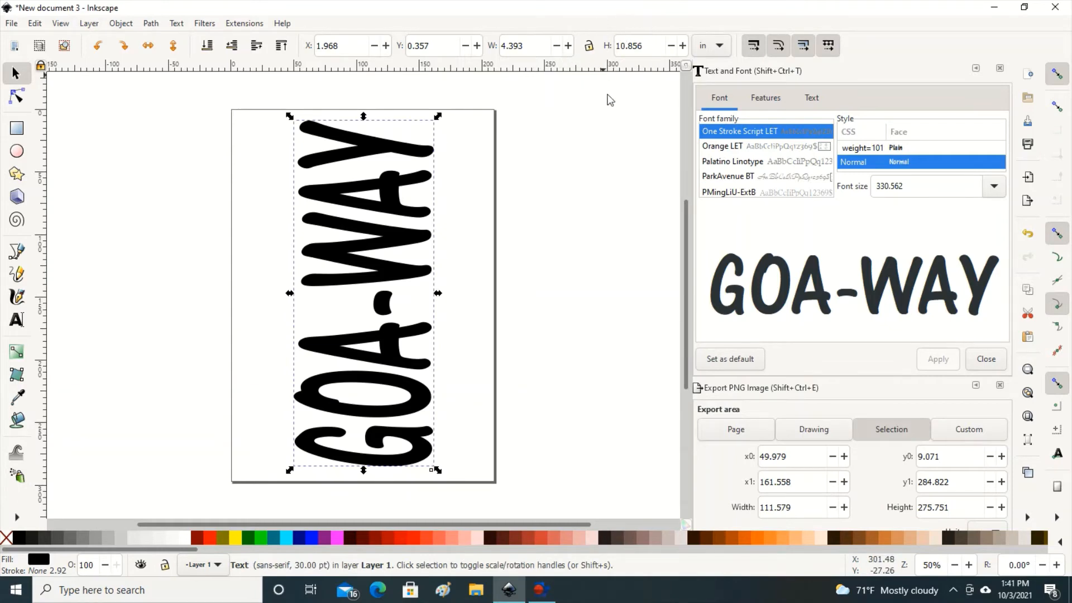
mouse_move(441, 131)
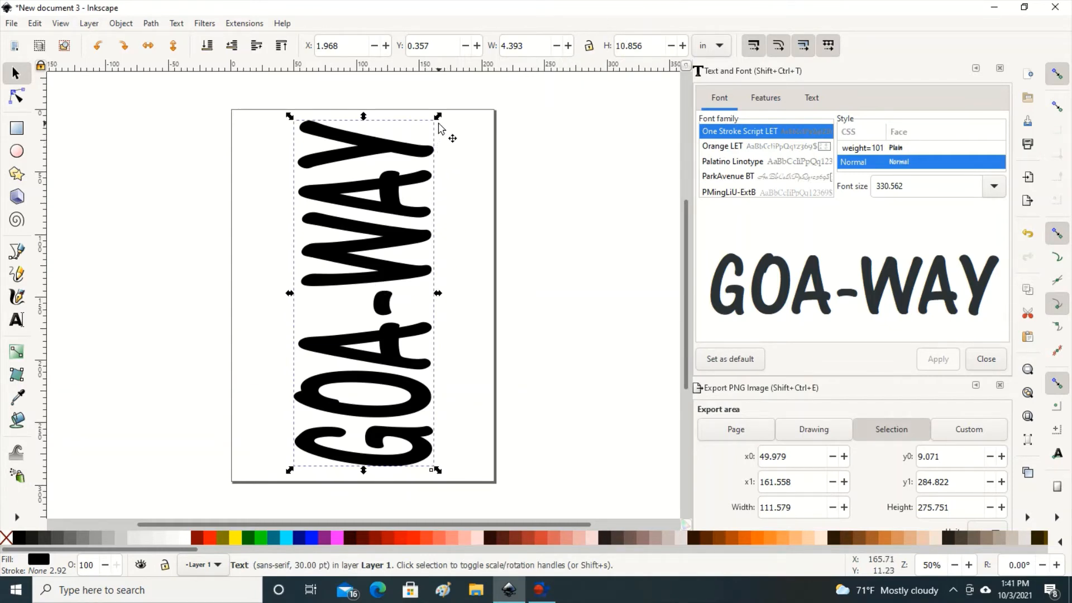
mouse_move(249, 462)
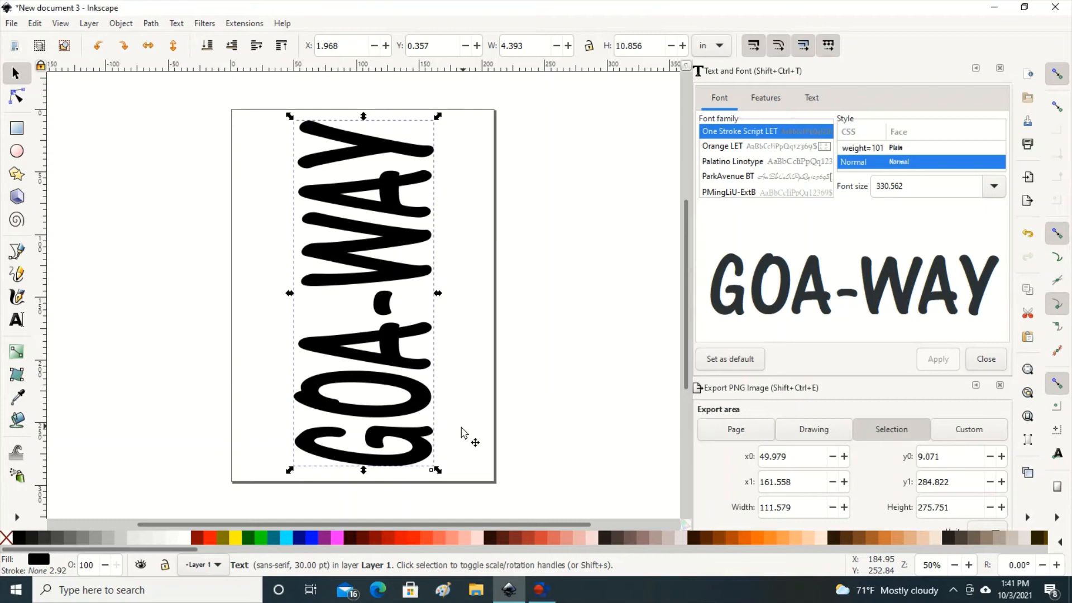
mouse_move(429, 476)
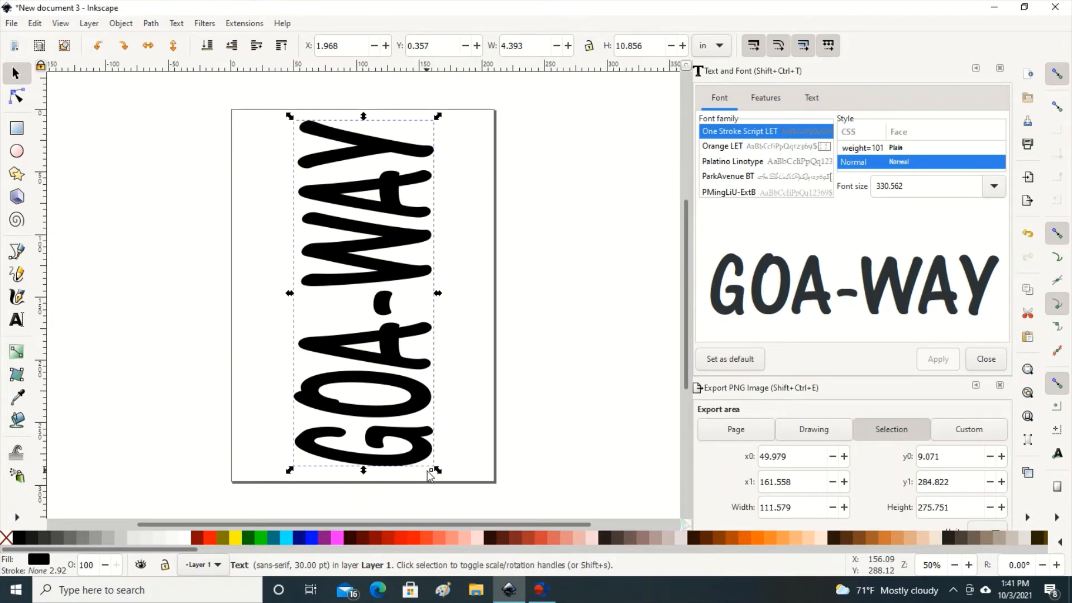
mouse_move(436, 470)
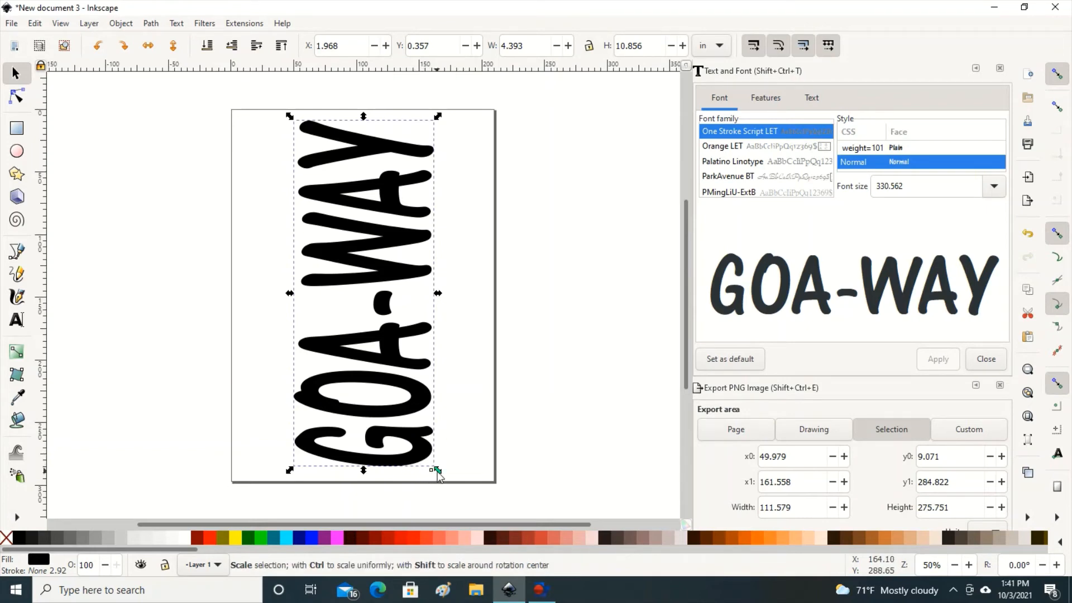
Fine-tune the vertical text's width to about four inches.
drag(438, 469, 425, 469)
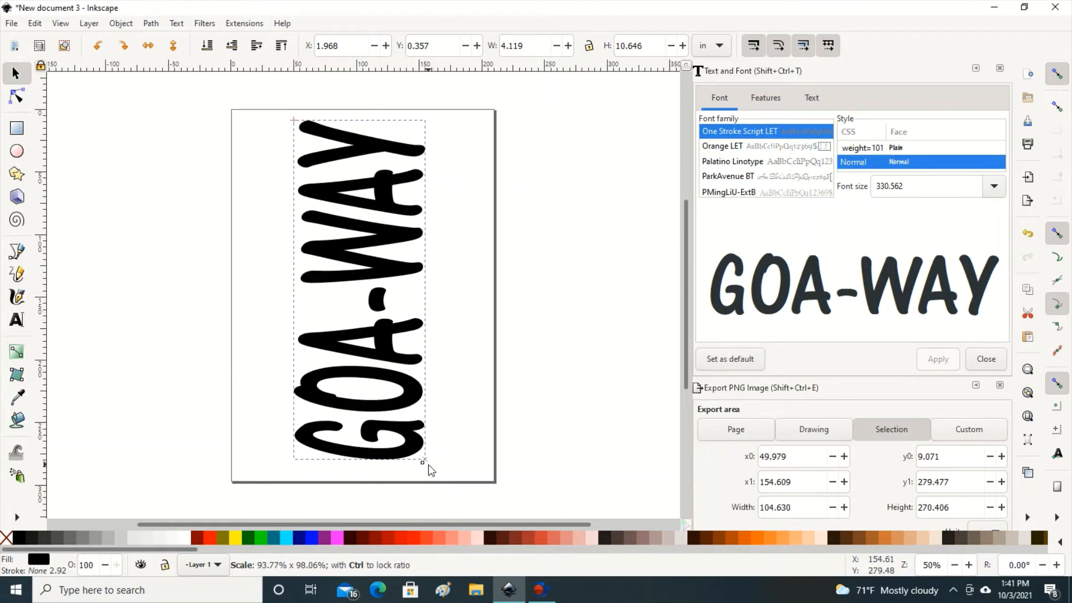
drag(424, 462, 427, 467)
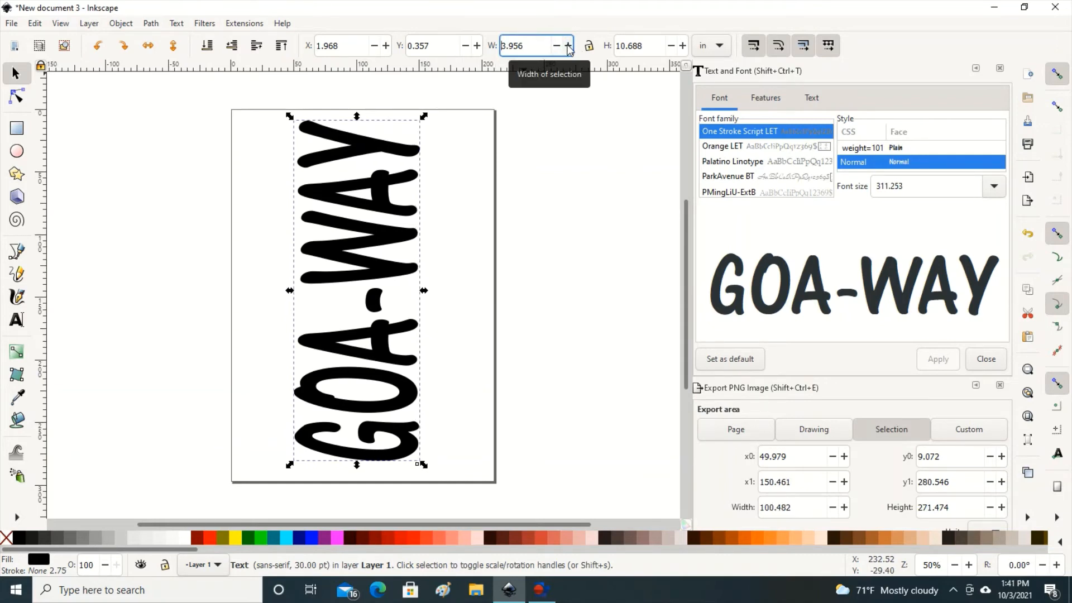
click(568, 42)
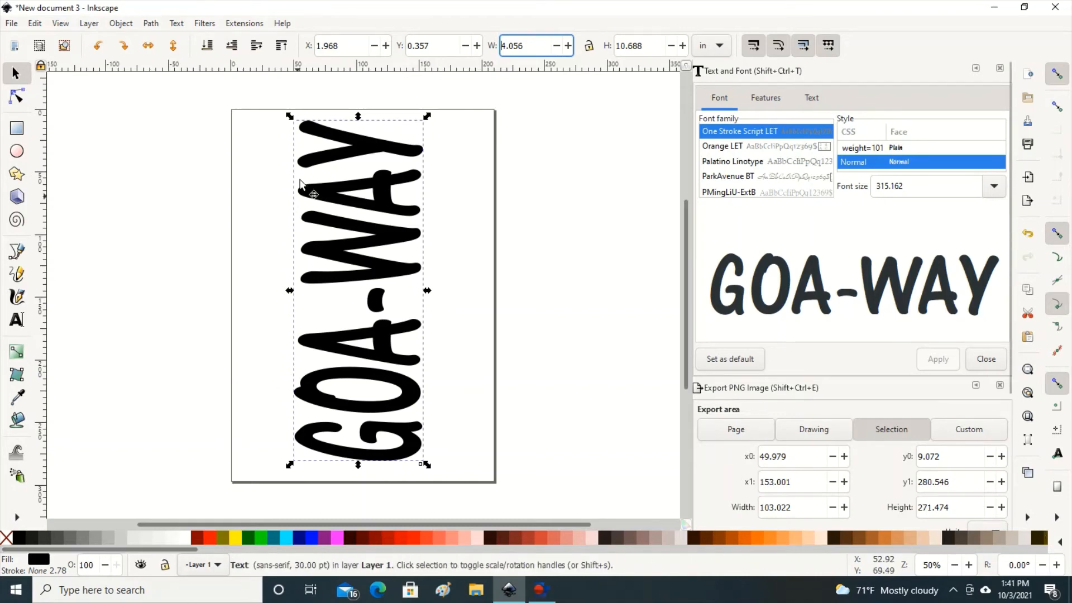
mouse_move(414, 414)
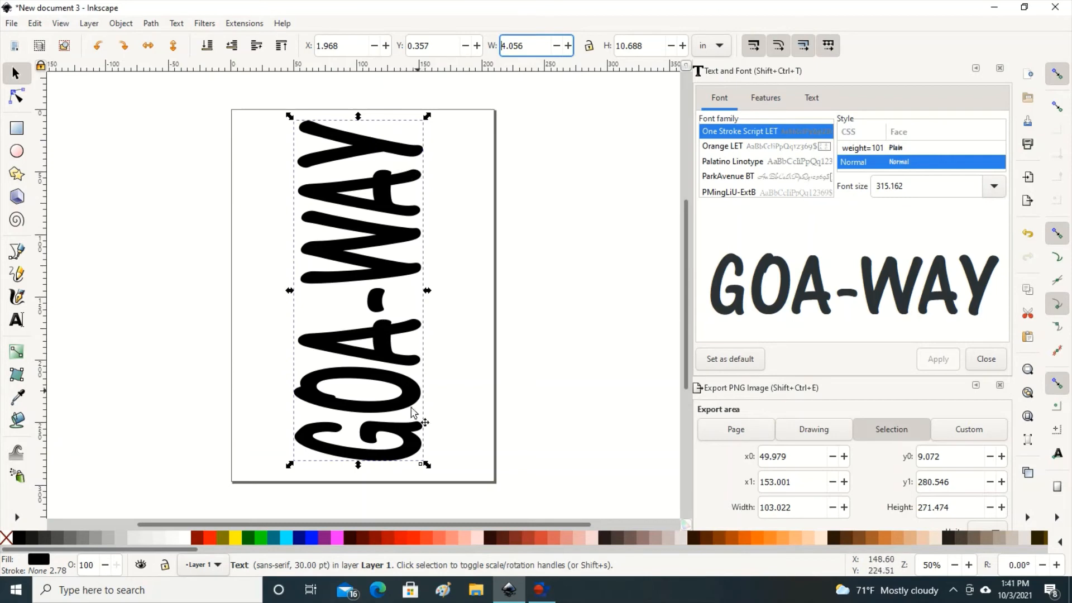
mouse_move(266, 168)
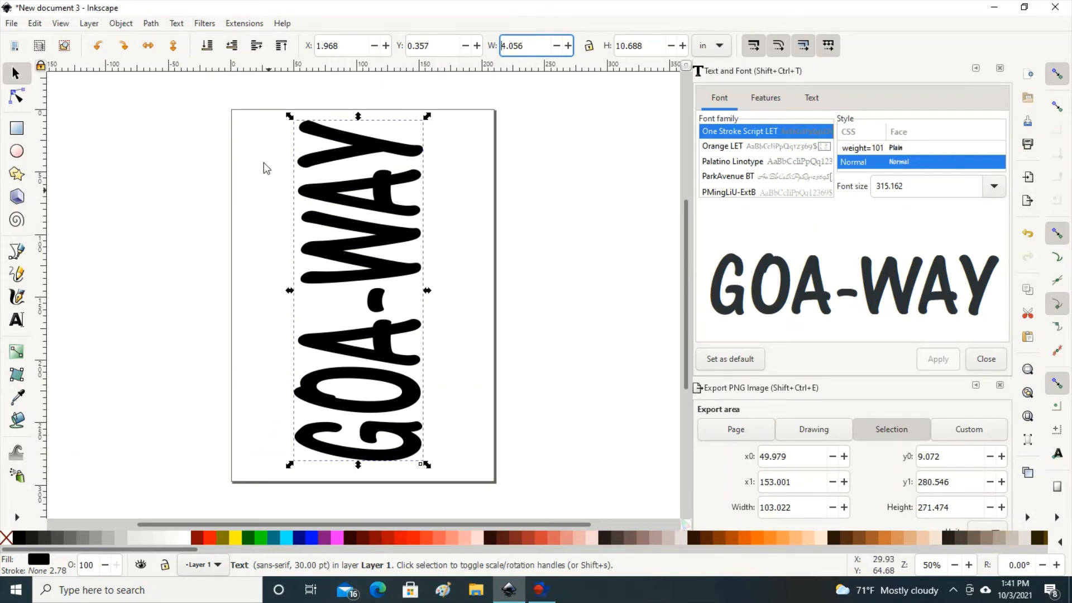
mouse_move(230, 400)
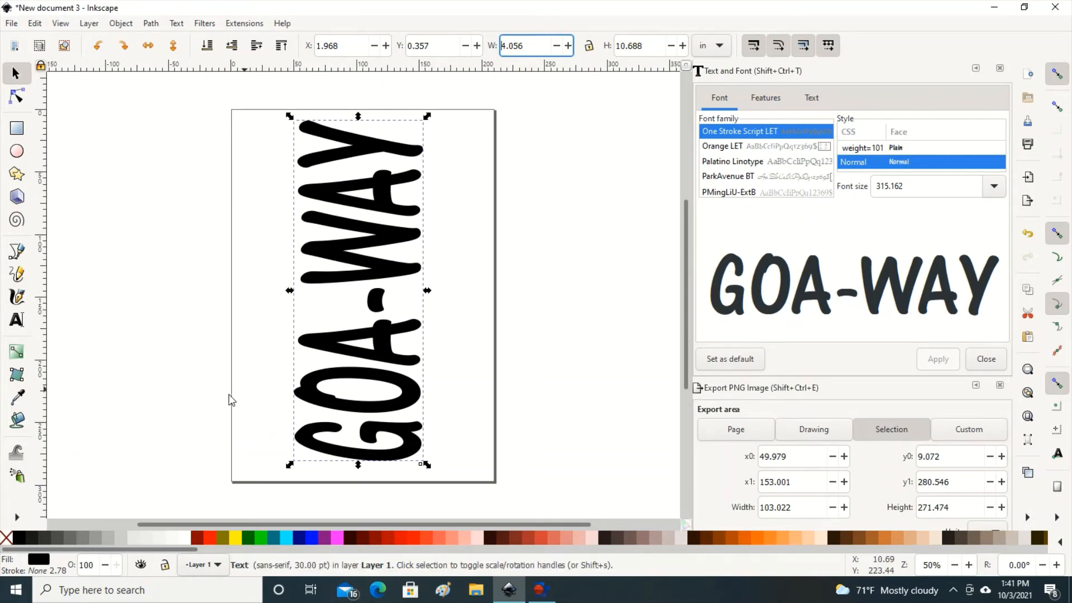
mouse_move(134, 462)
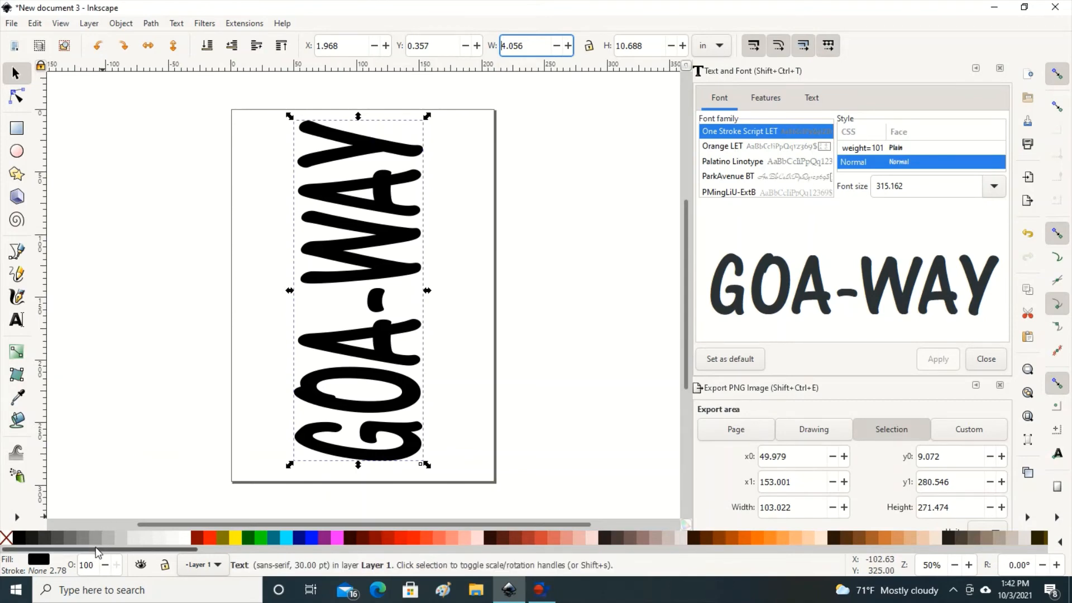
mouse_move(109, 539)
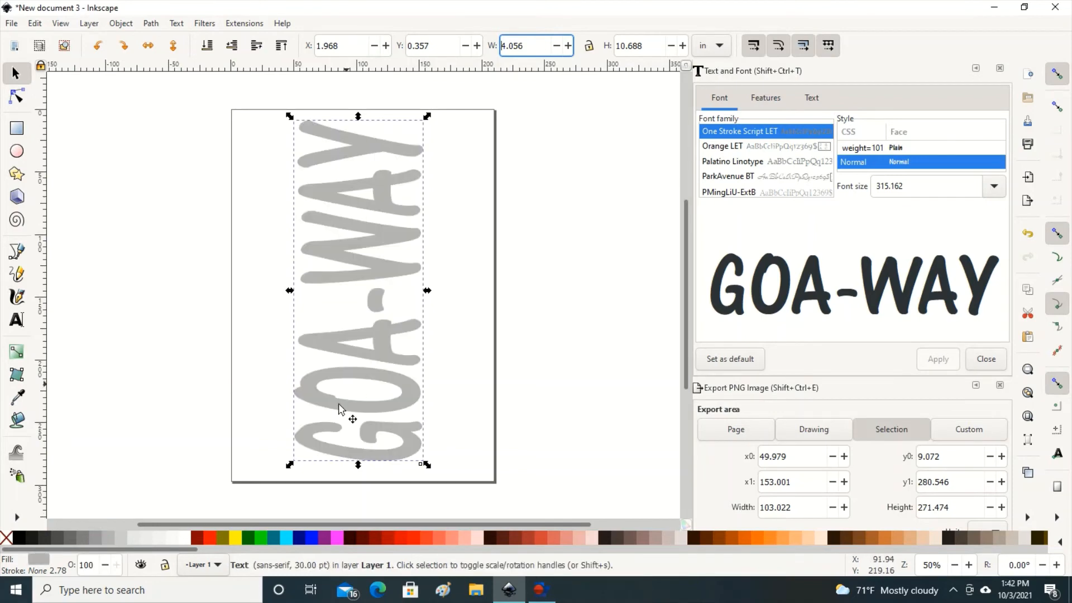
mouse_move(133, 438)
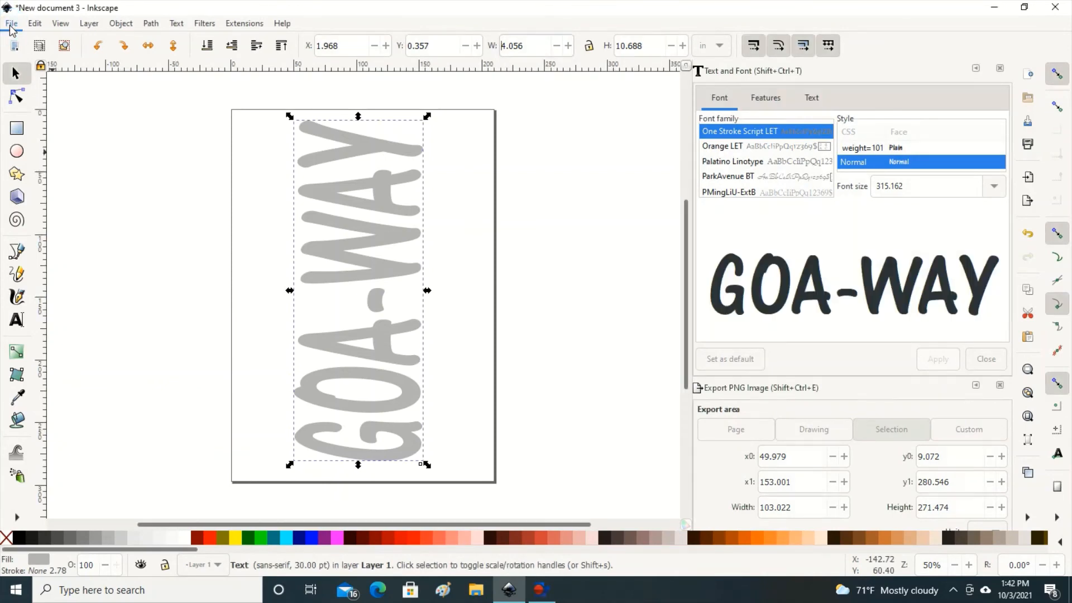
Save the drawing as Inkscape SVG file 'GOA-WAY'.
click(12, 23)
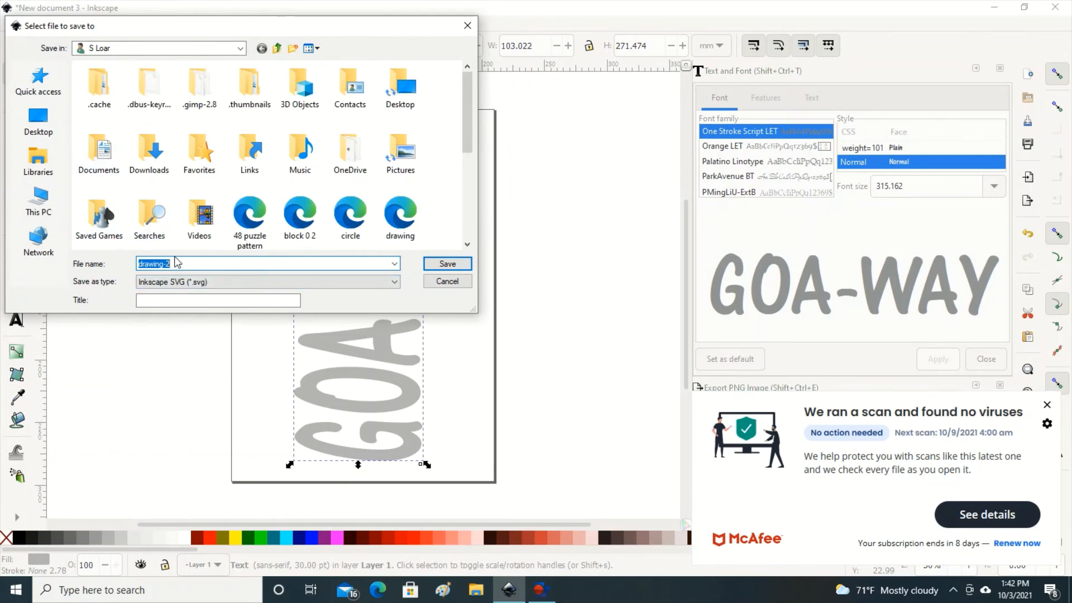
text(GOA)
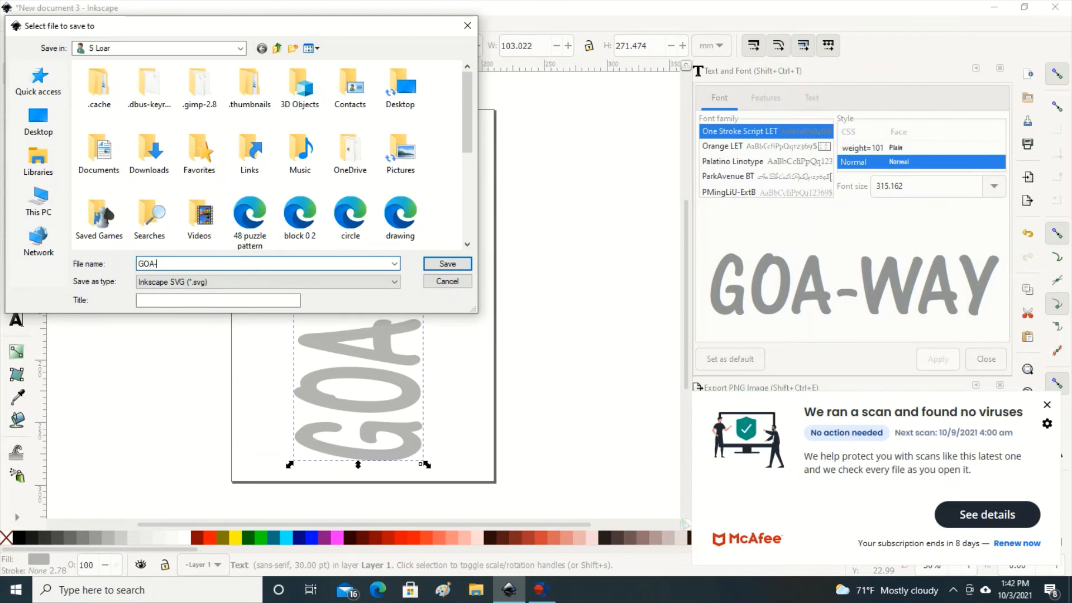
text(-WAY)
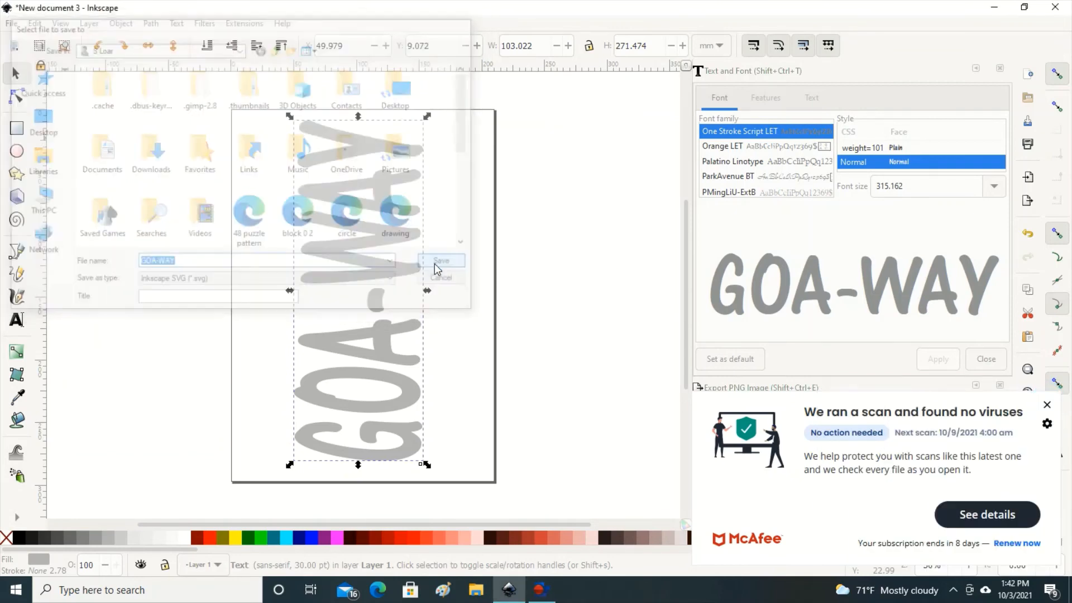
click(441, 260)
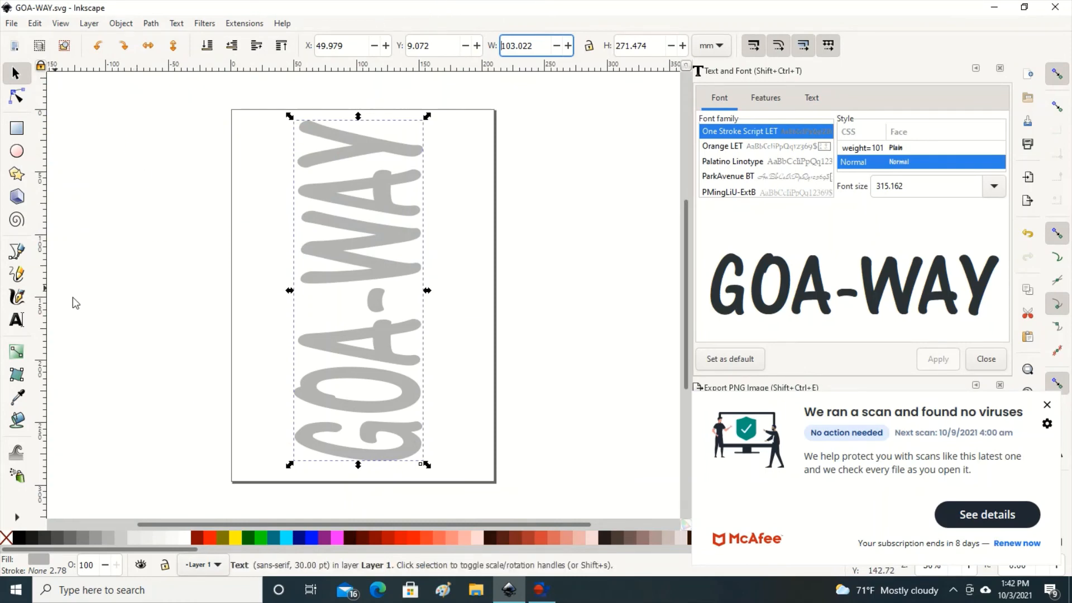
mouse_move(127, 415)
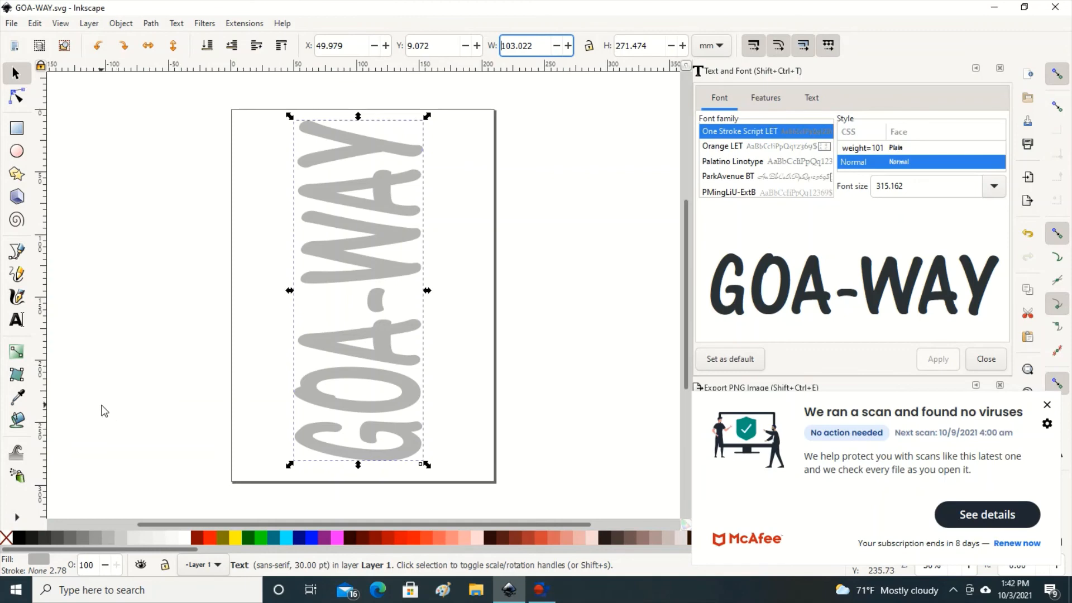
mouse_move(111, 405)
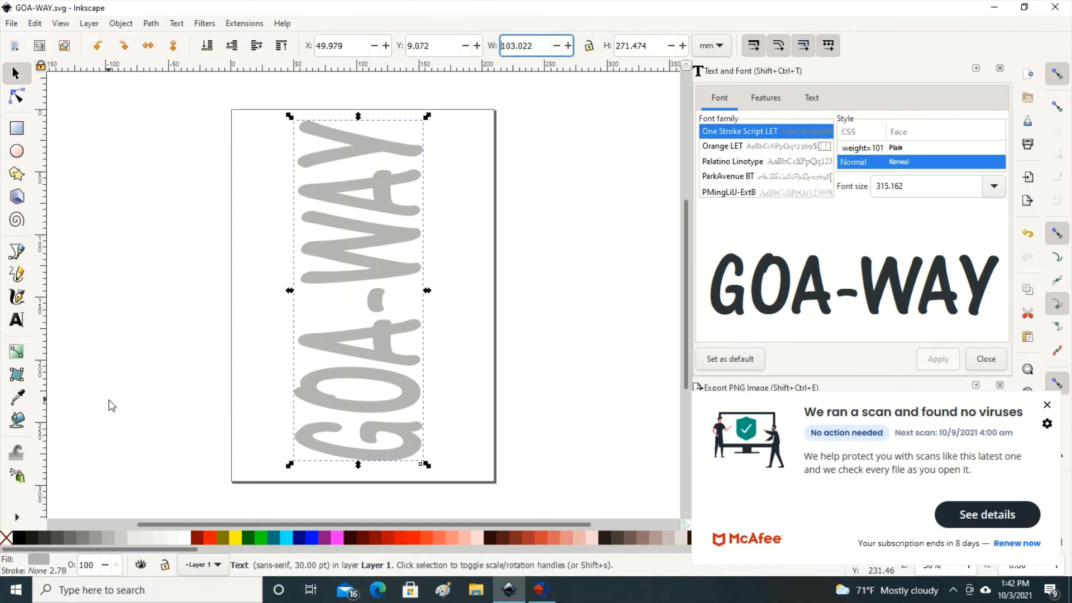
click(11, 23)
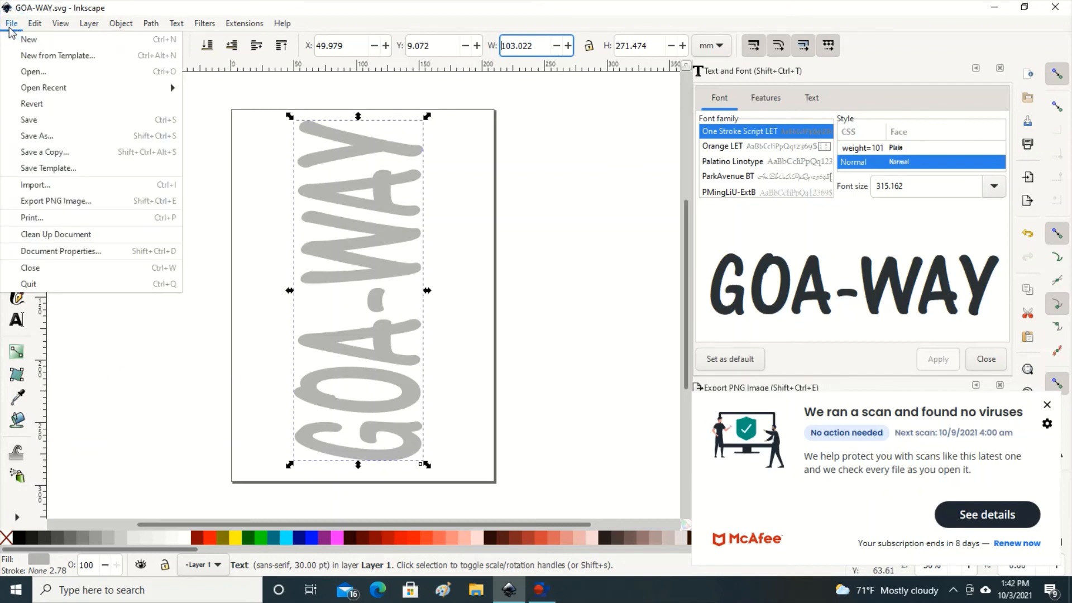
mouse_move(56, 201)
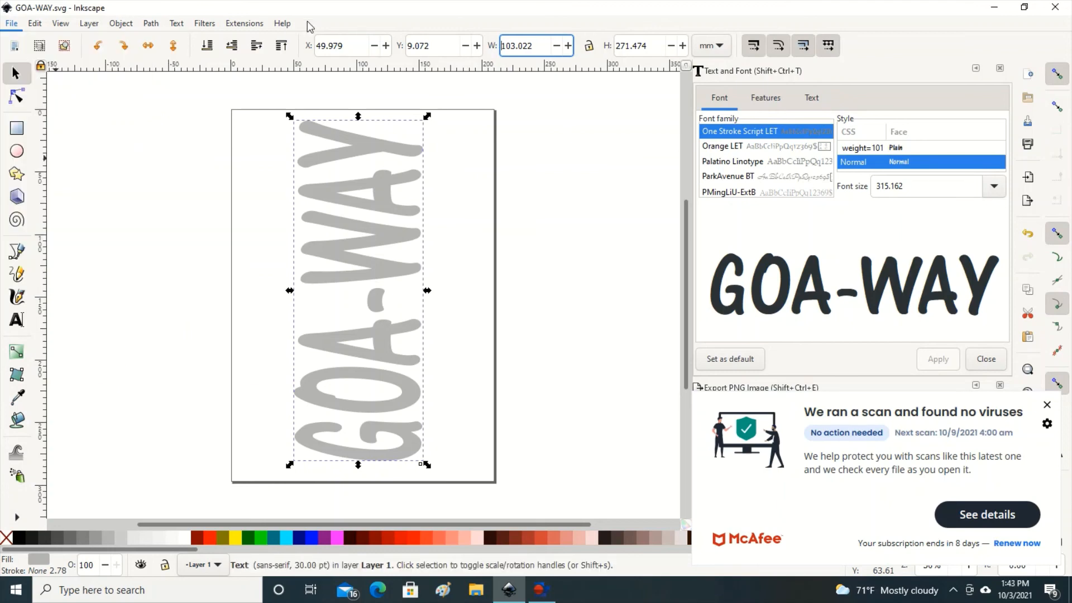
click(134, 203)
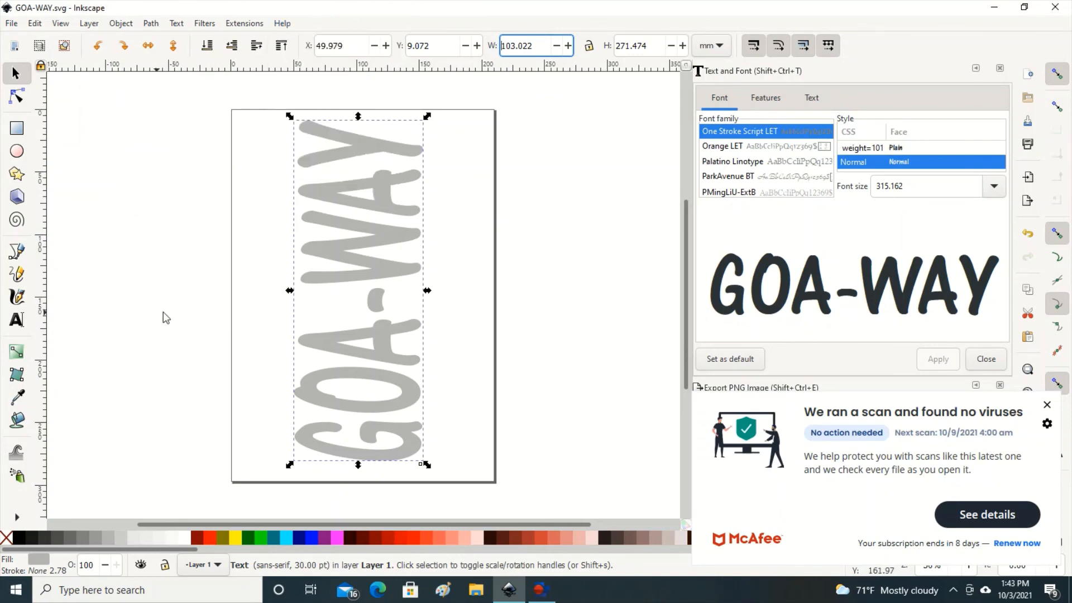
mouse_move(642, 415)
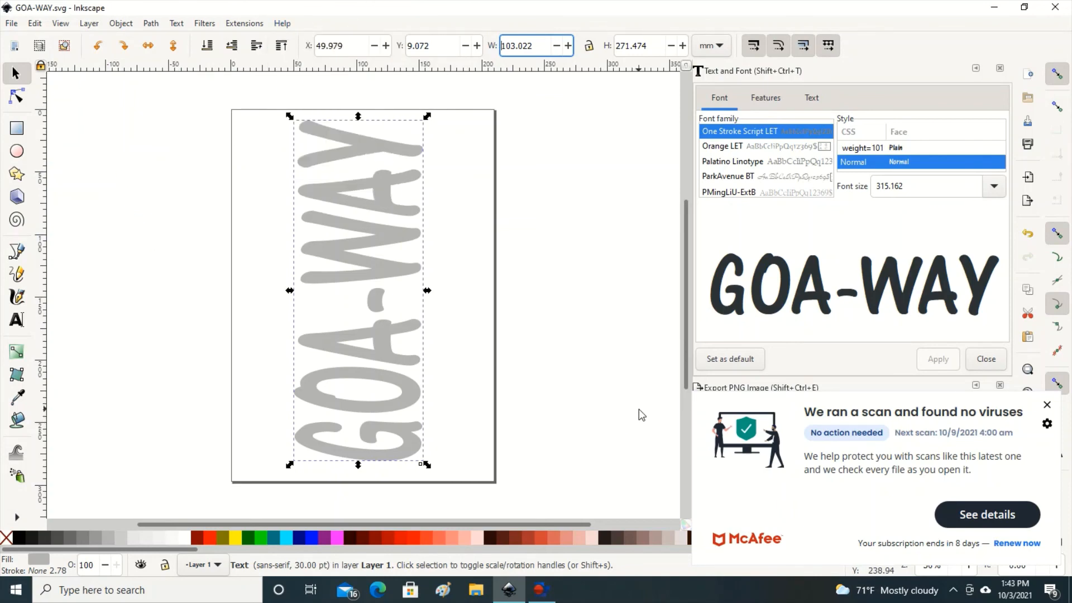